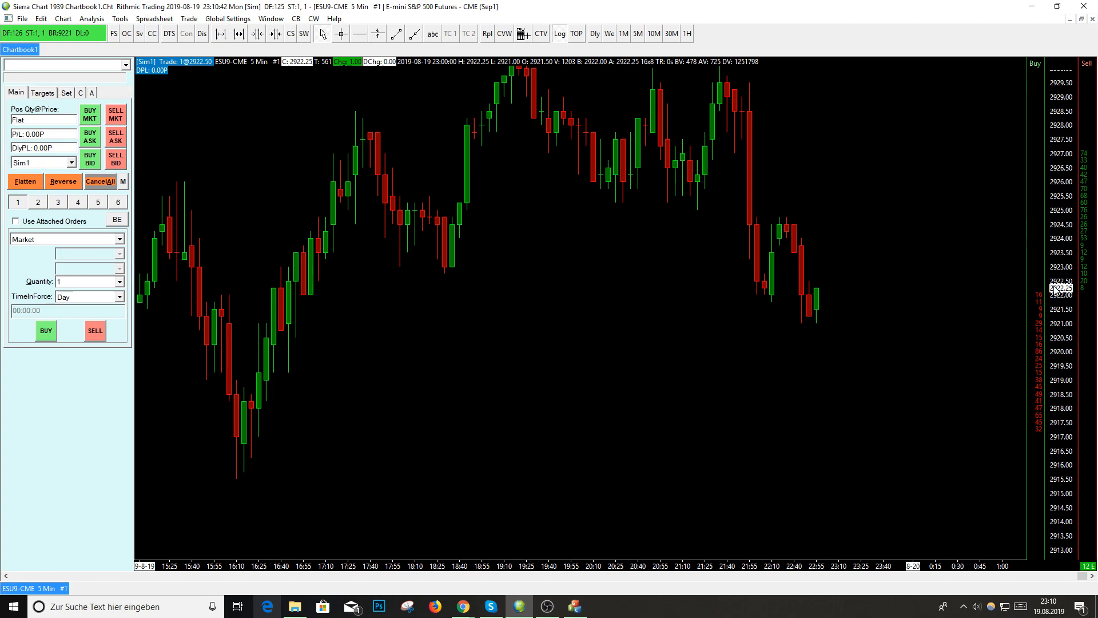
{"action": "mouse_move", "coordinate": [322, 231]}
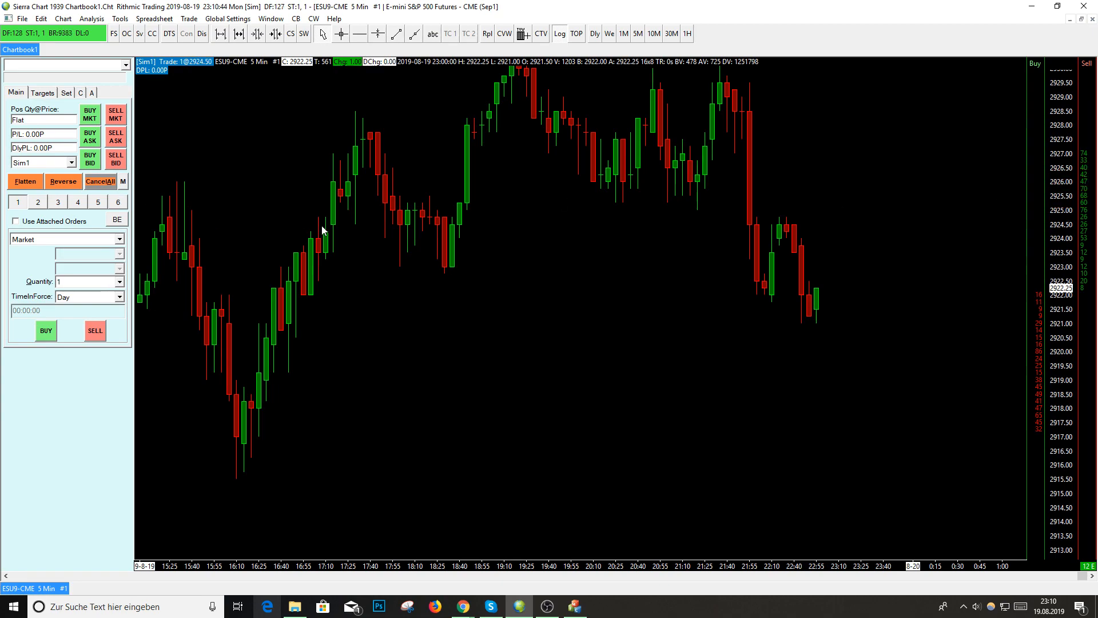
{"action": "mouse_move", "coordinate": [442, 222]}
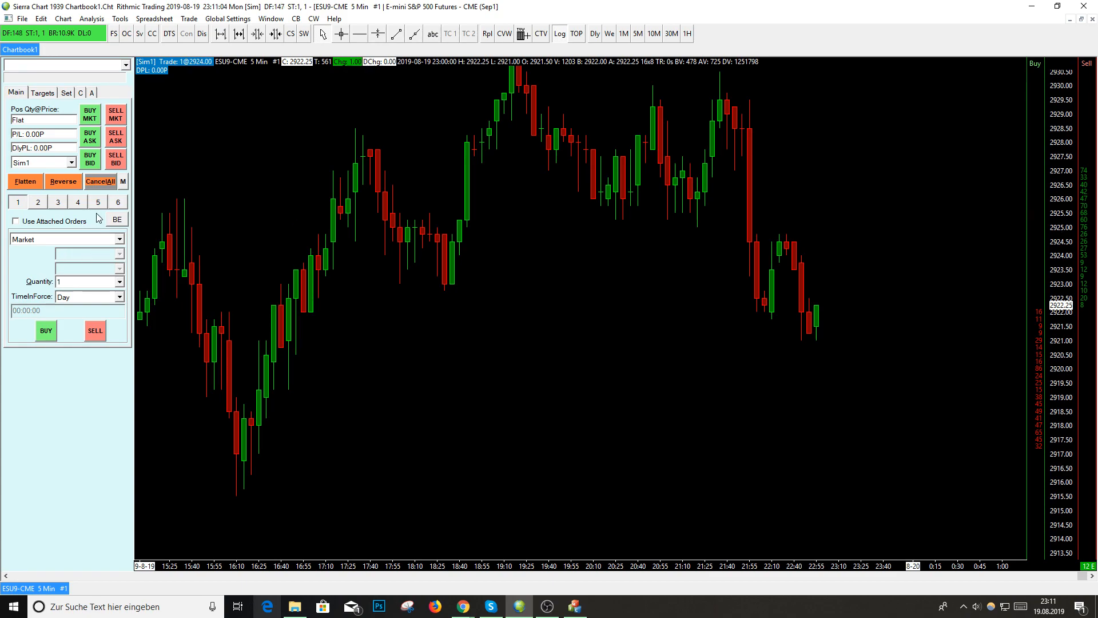
{"action": "mouse_move", "coordinate": [97, 84]}
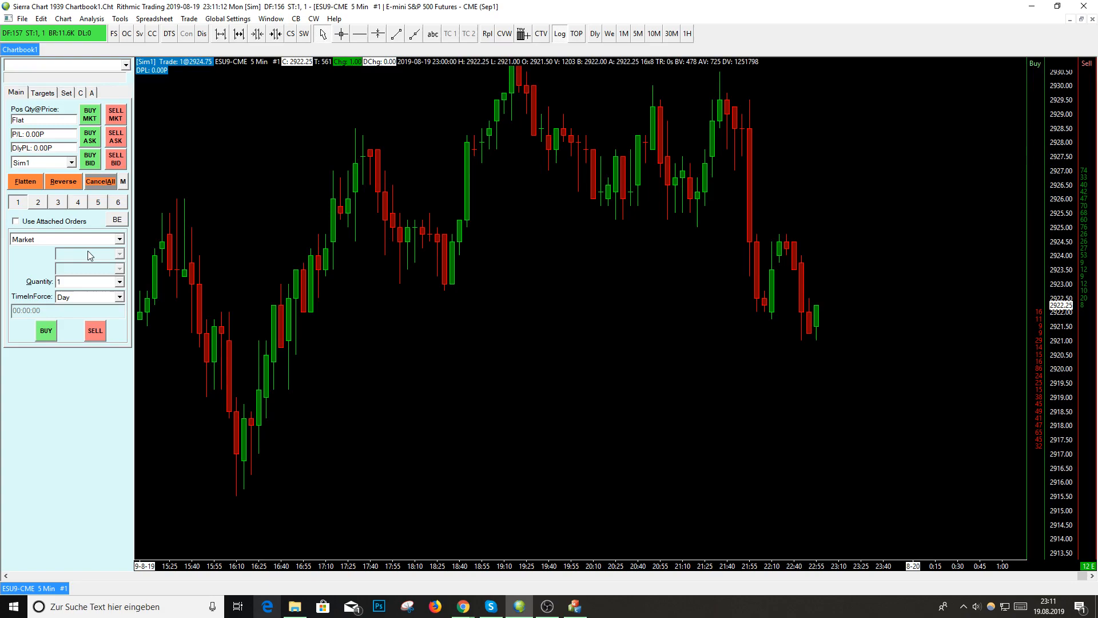
{"action": "mouse_move", "coordinate": [1059, 247]}
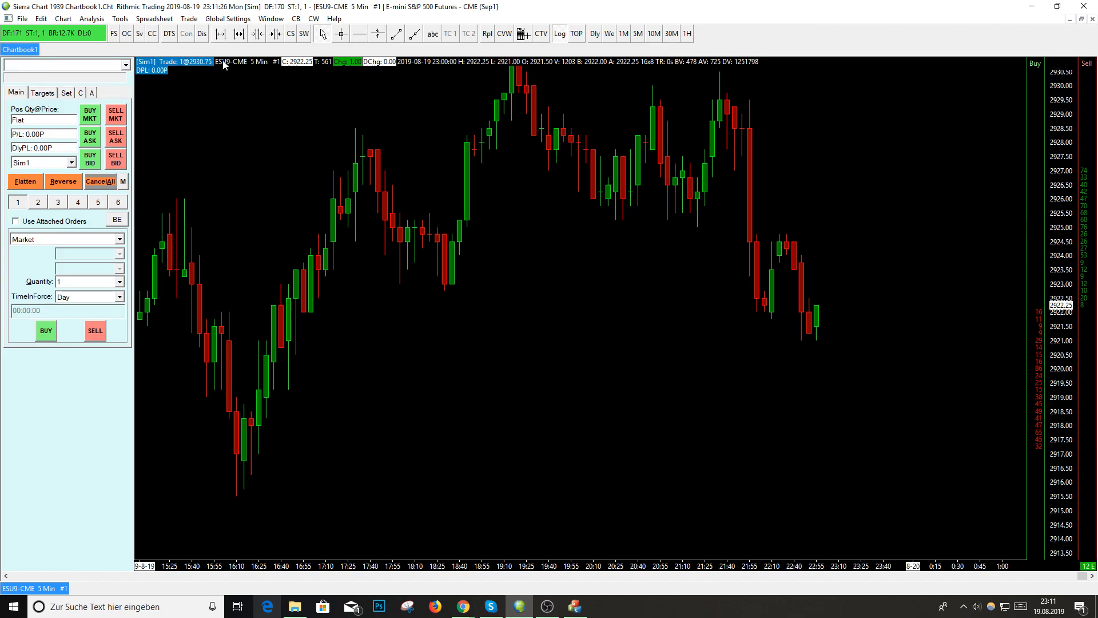
- Reach the global Chart DOM Settings from the Trade menu, listing buy/sell column order types
{"action": "left_click", "coordinate": [187, 19]}
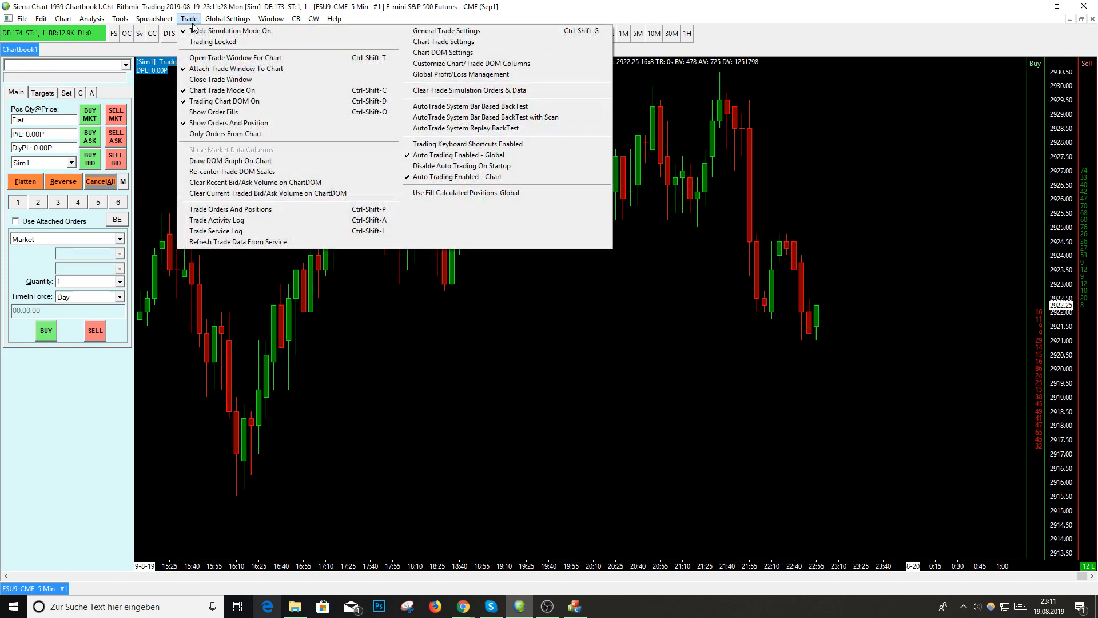
{"action": "mouse_move", "coordinate": [222, 90]}
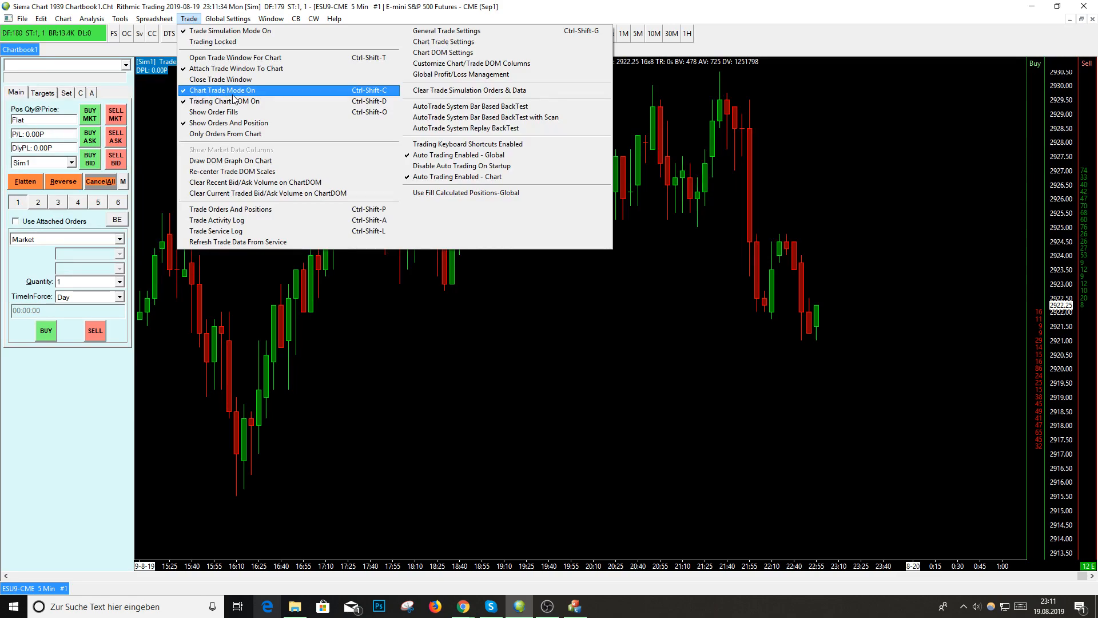
{"action": "mouse_move", "coordinate": [275, 97]}
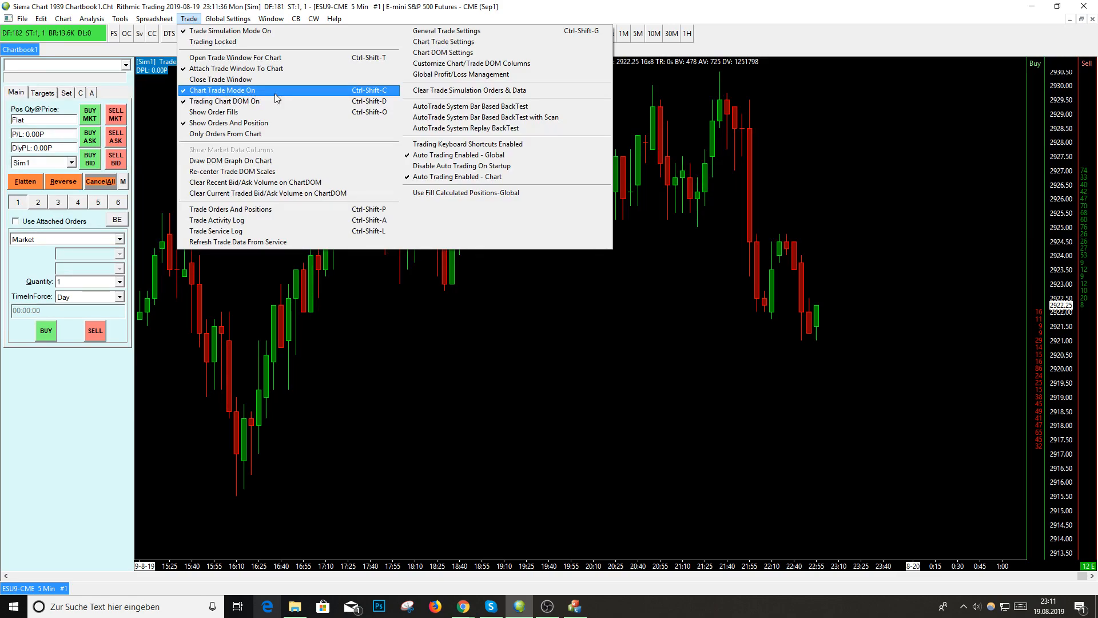
{"action": "mouse_move", "coordinate": [225, 100]}
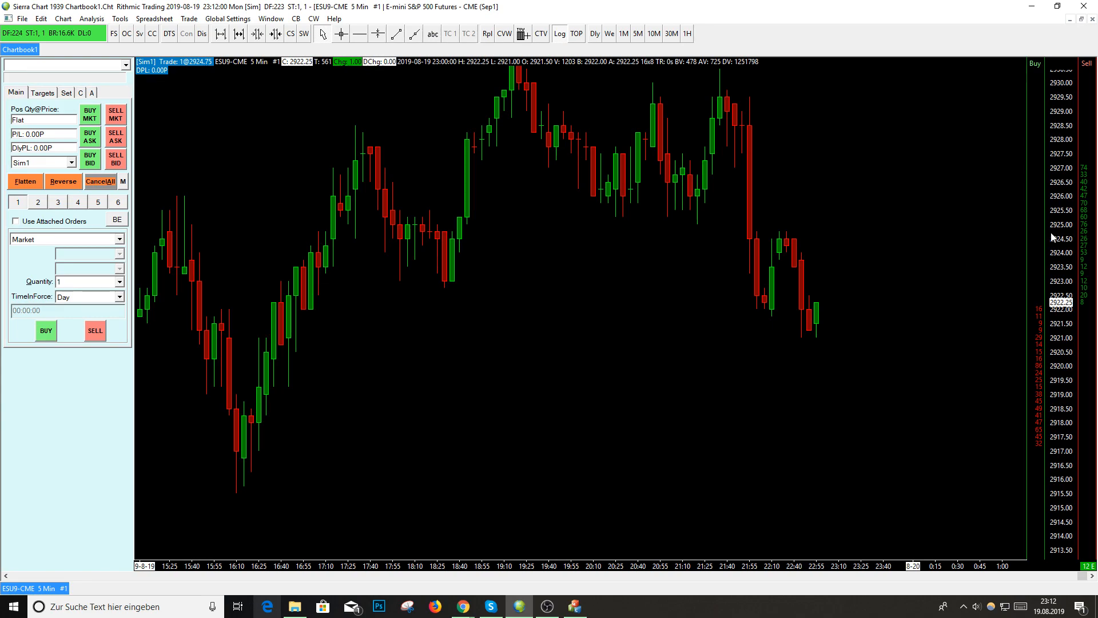
{"action": "mouse_move", "coordinate": [1028, 210]}
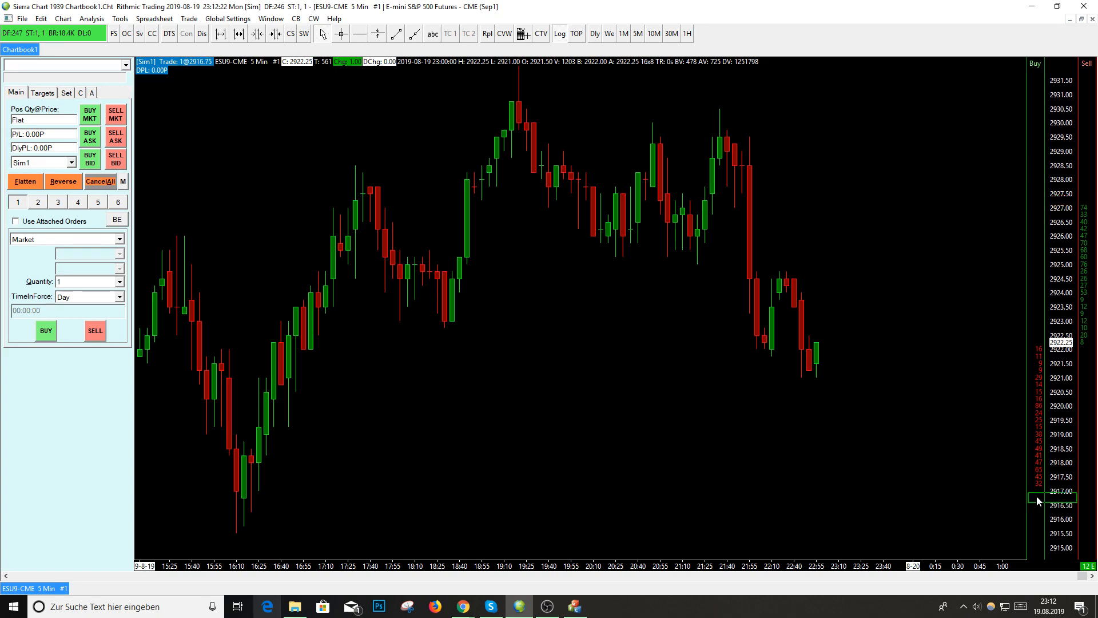
{"action": "mouse_move", "coordinate": [1022, 490]}
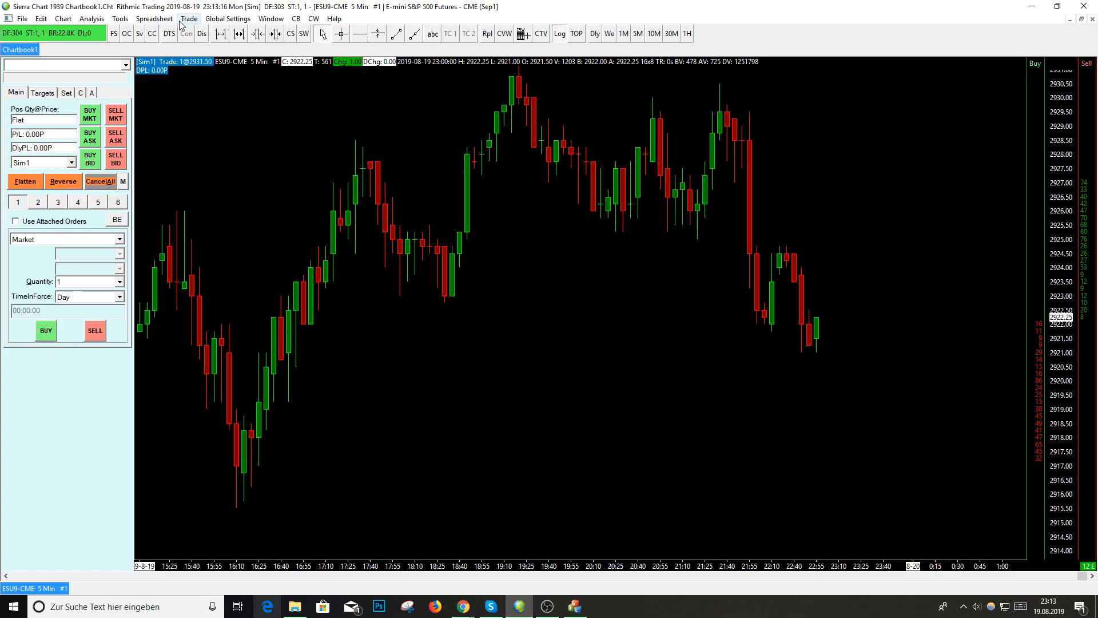
{"action": "left_click", "coordinate": [188, 19]}
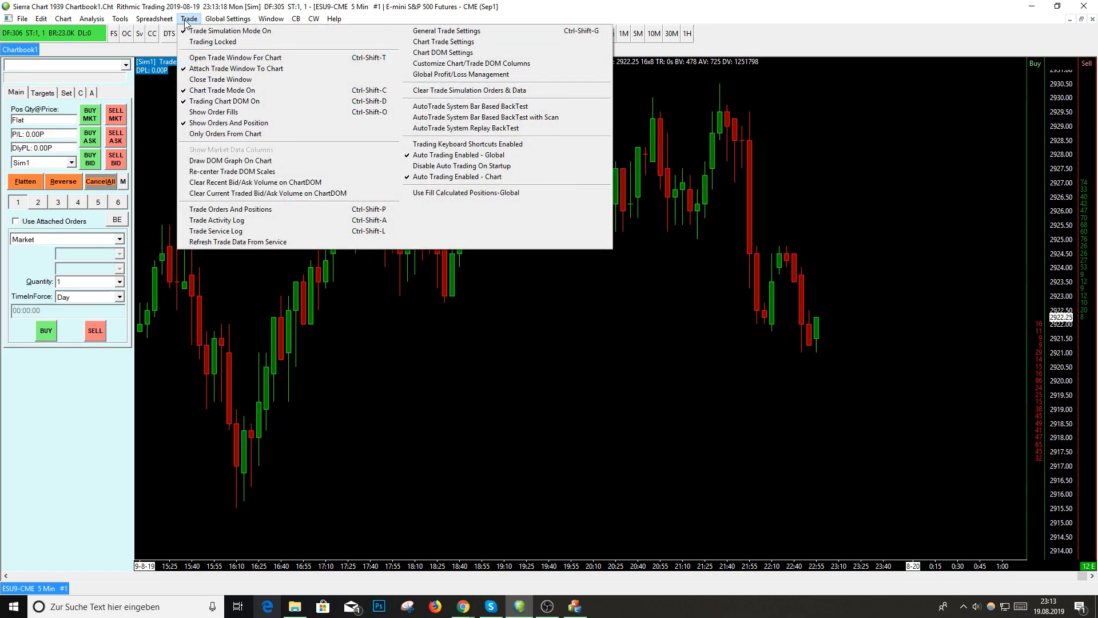
{"action": "mouse_move", "coordinate": [234, 58]}
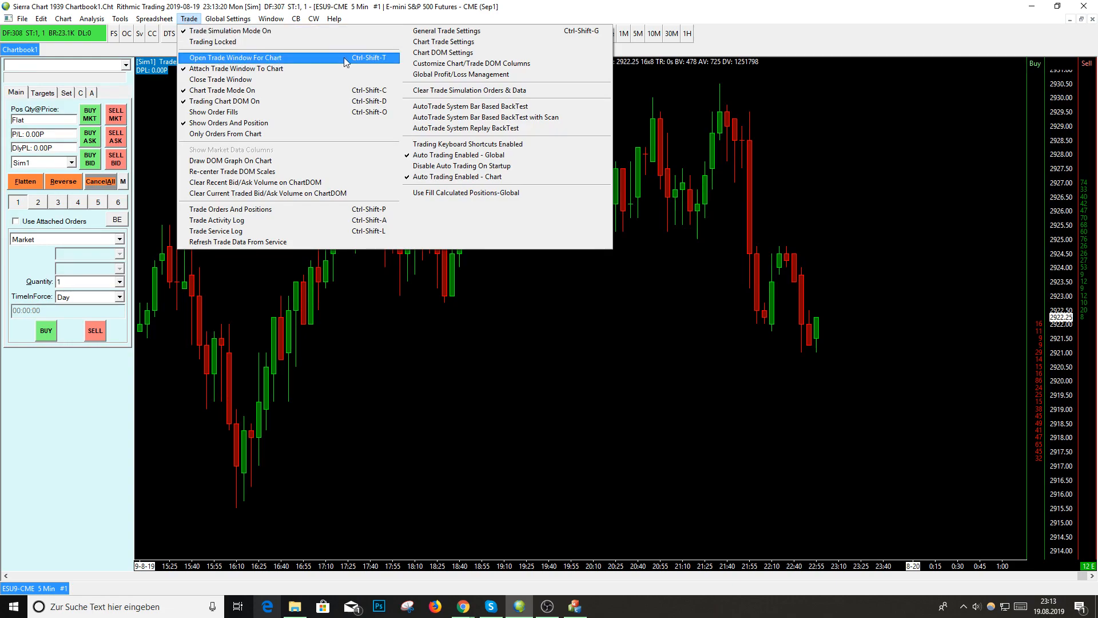
{"action": "mouse_move", "coordinate": [446, 30]}
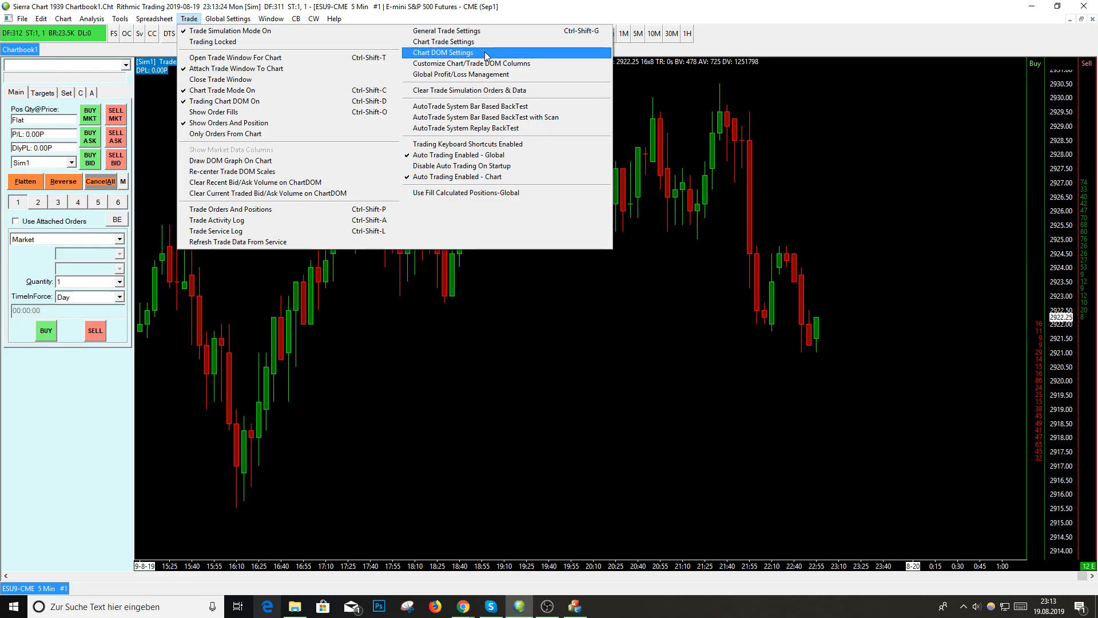
{"action": "left_click", "coordinate": [442, 53]}
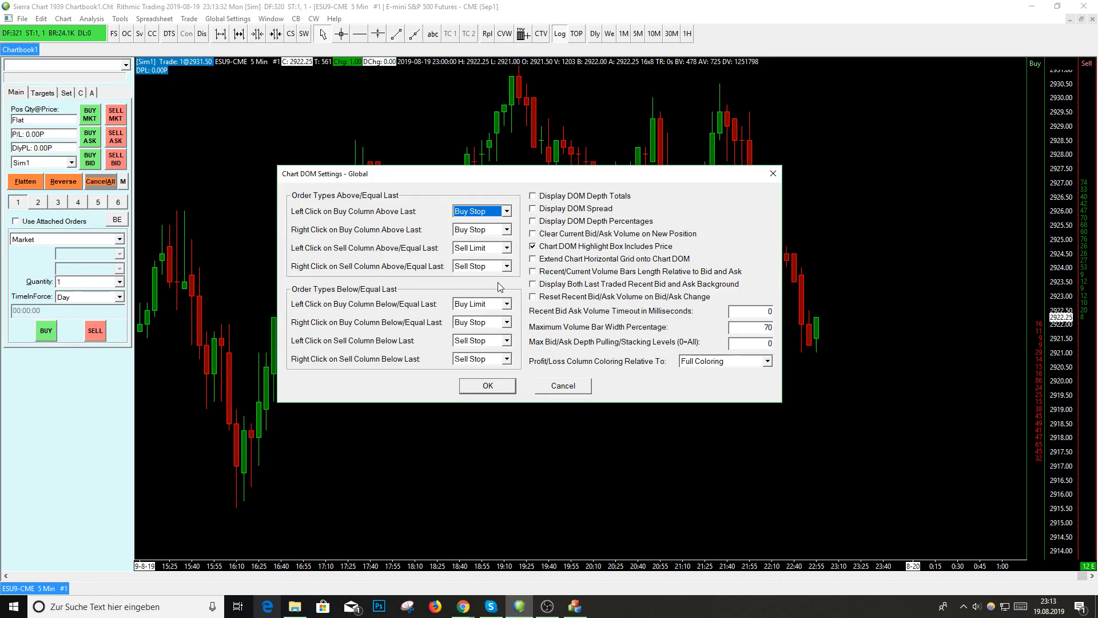
{"action": "mouse_move", "coordinate": [500, 266]}
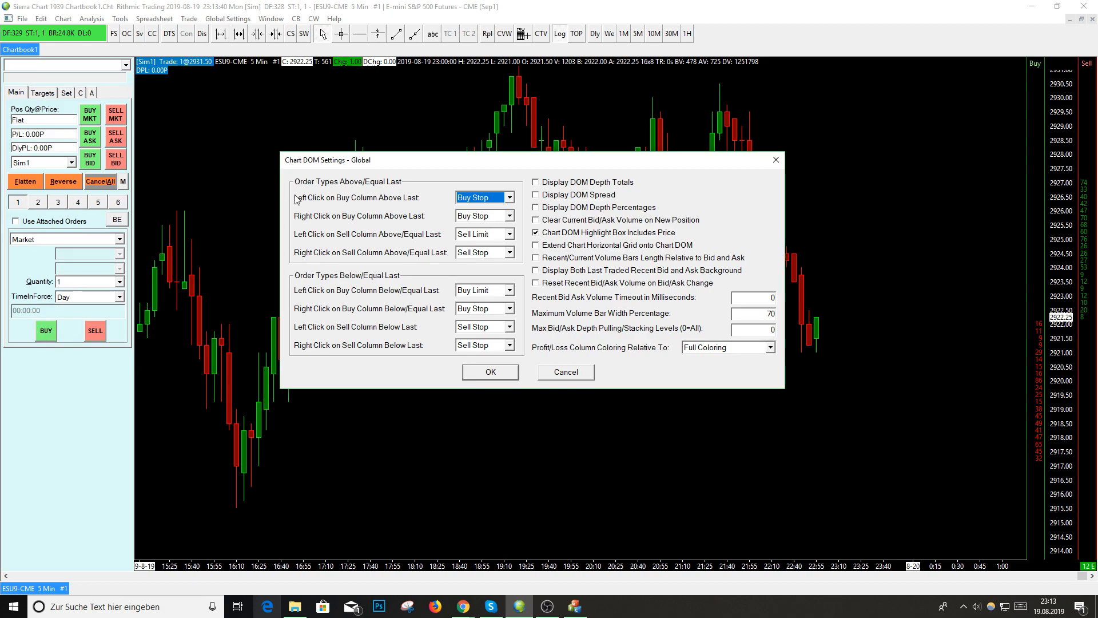
{"action": "mouse_move", "coordinate": [323, 203]}
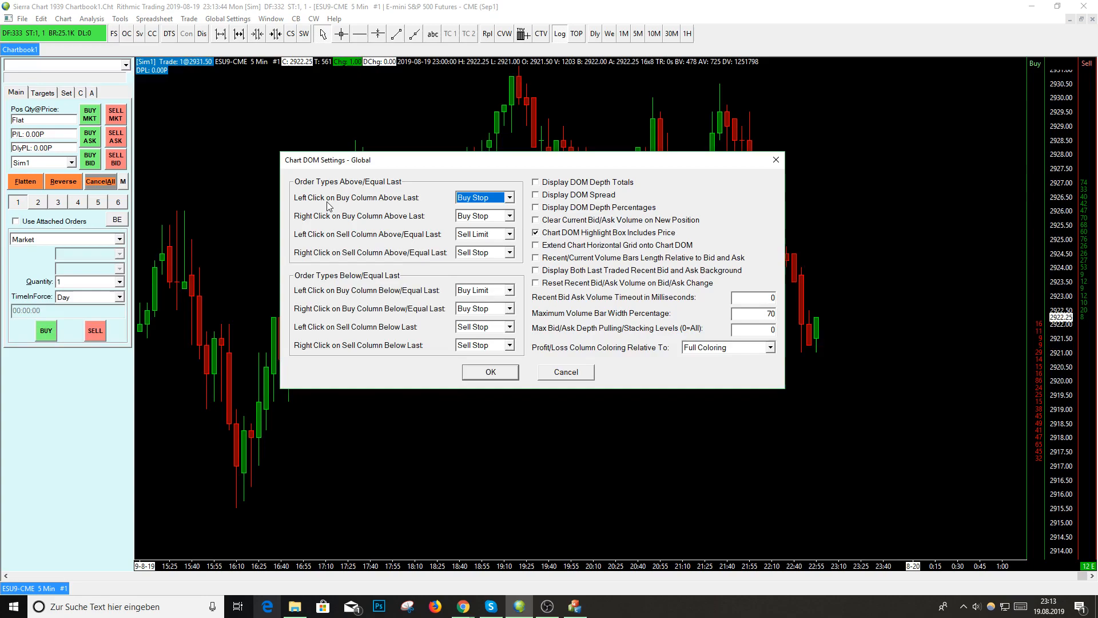
{"action": "mouse_move", "coordinate": [441, 222]}
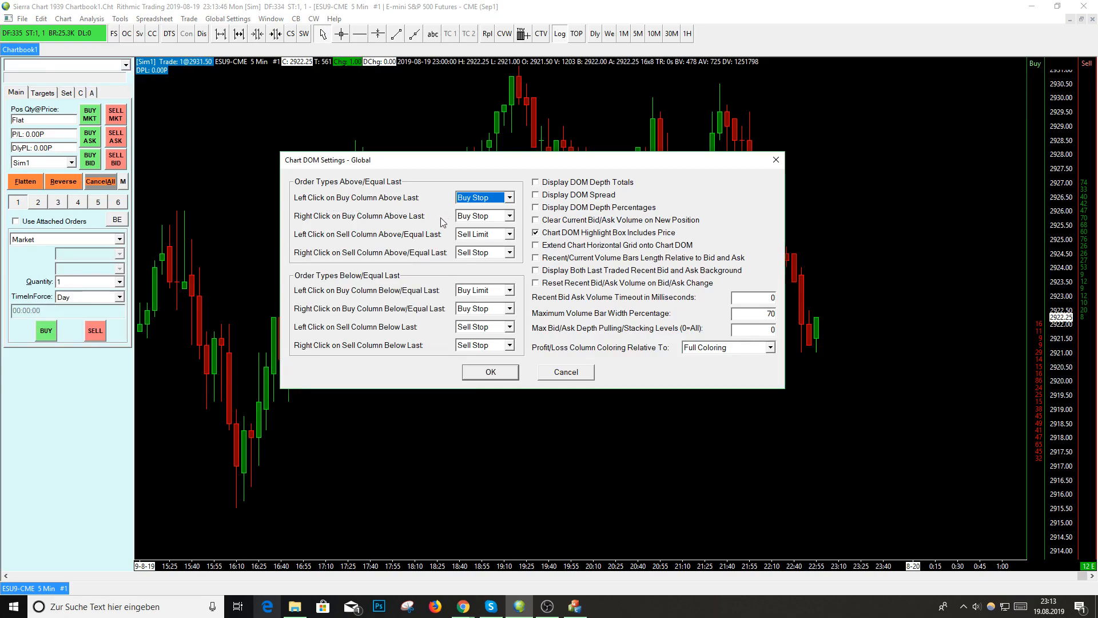
{"action": "mouse_move", "coordinate": [1037, 258]}
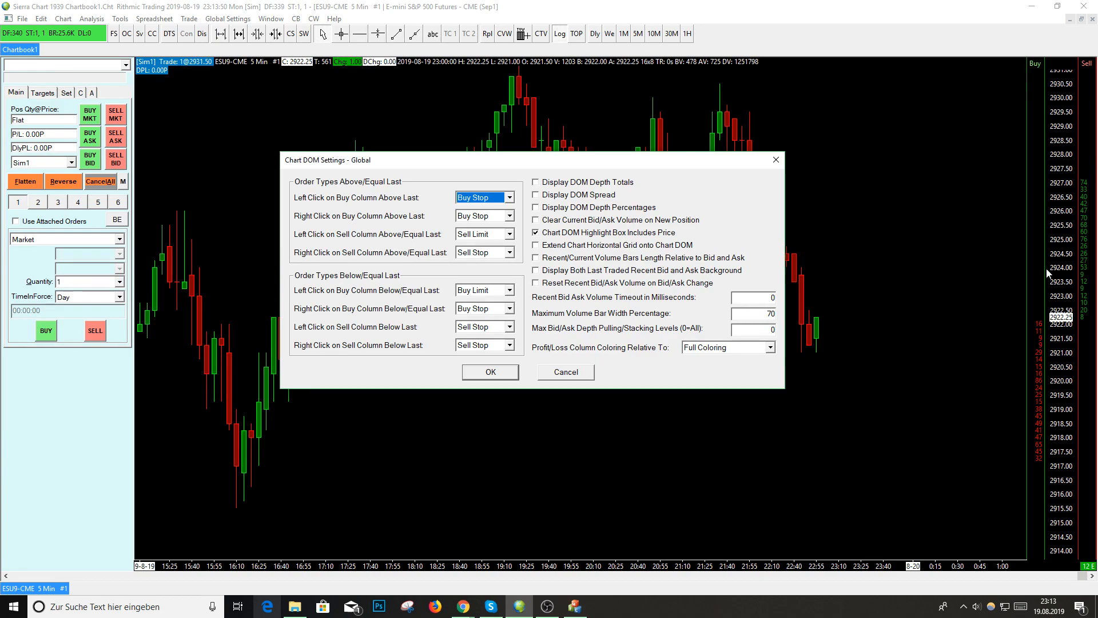
{"action": "mouse_move", "coordinate": [1030, 247]}
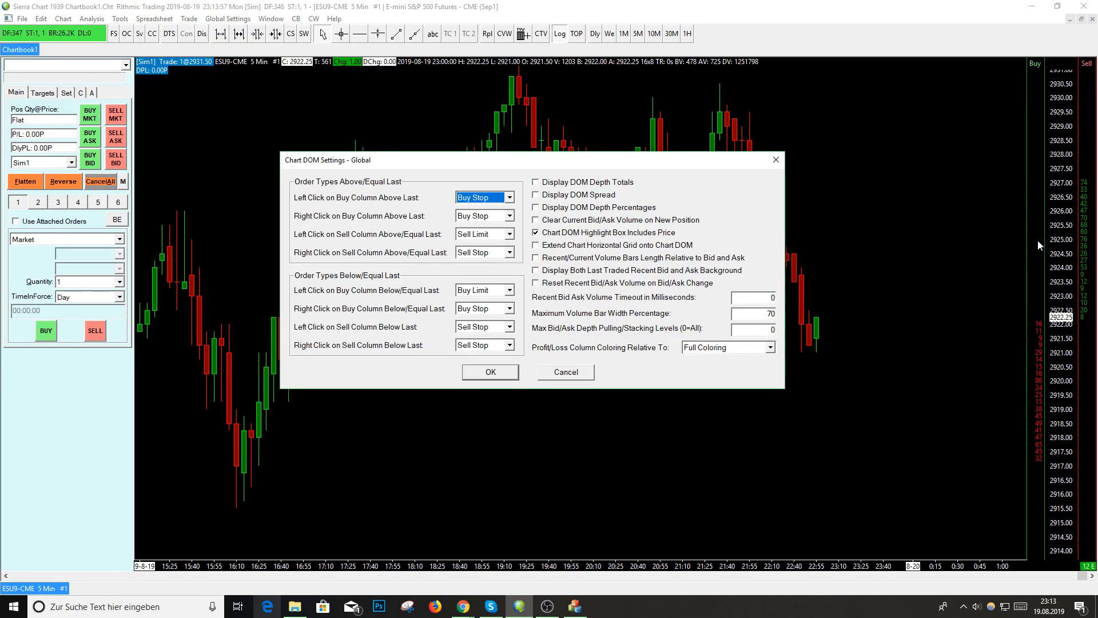
{"action": "mouse_move", "coordinate": [301, 219]}
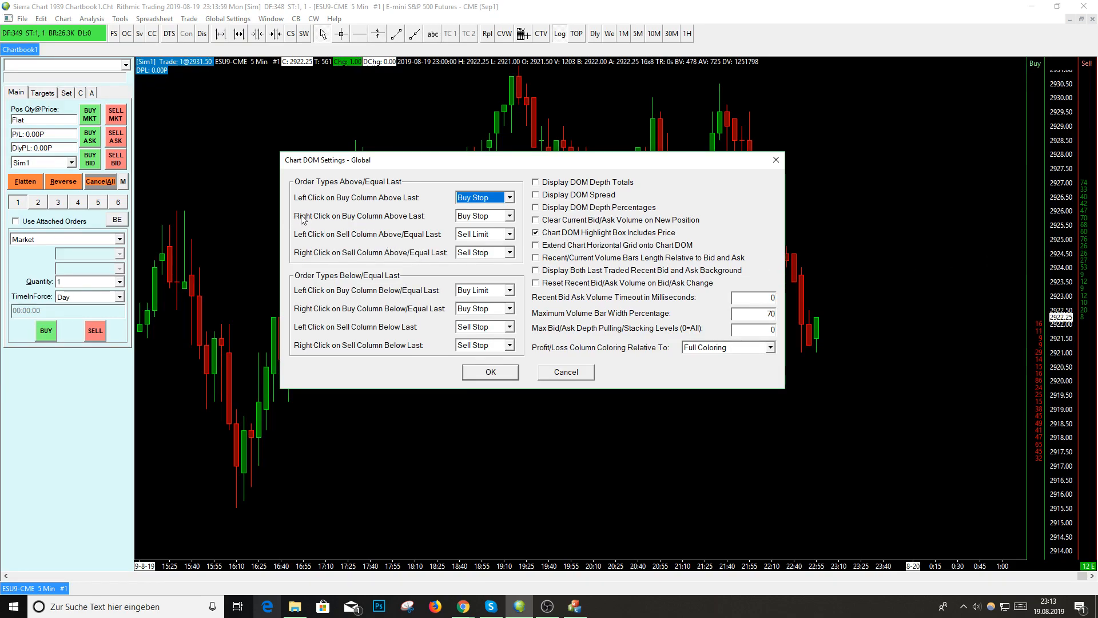
{"action": "mouse_move", "coordinate": [443, 231]}
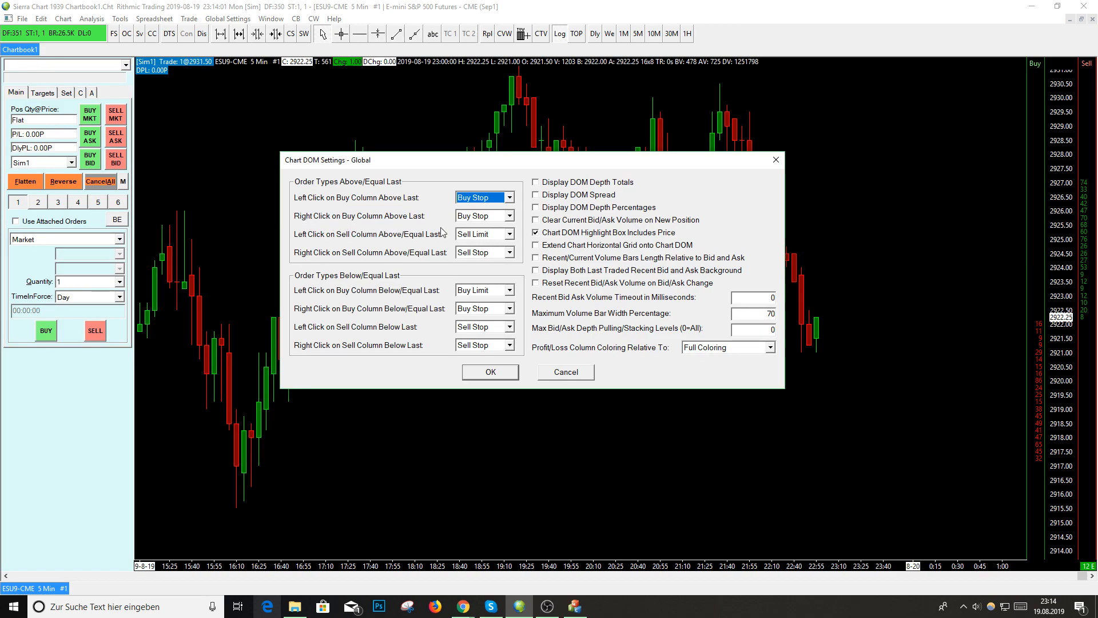
{"action": "mouse_move", "coordinate": [502, 222]}
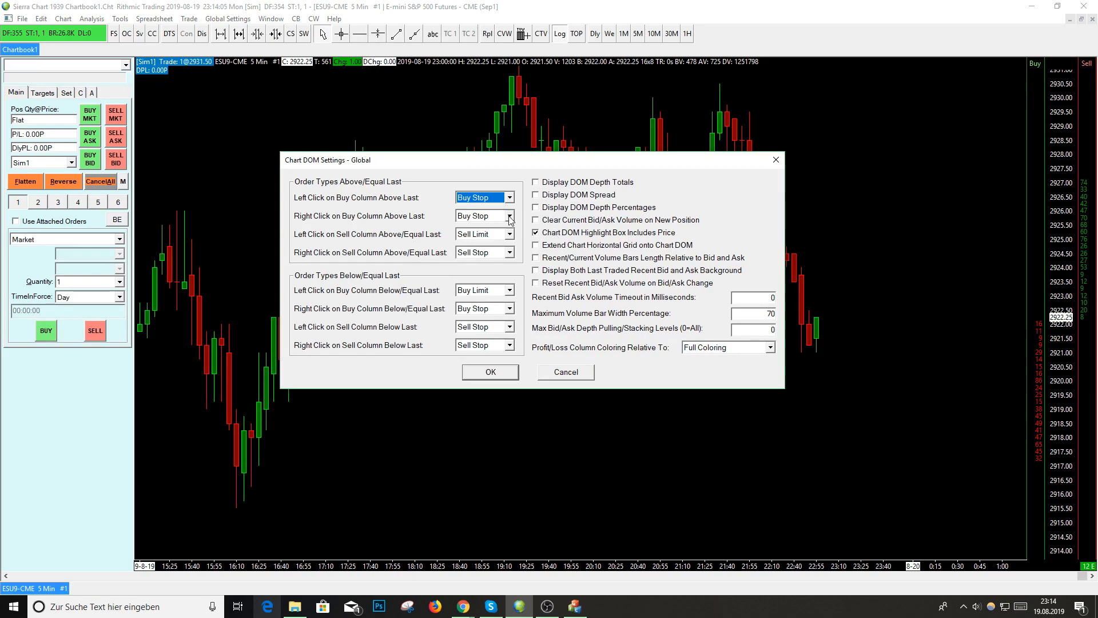
- Assign Sell Stop to right-click on the sell column above/equal last, keeping Buy Stop for buy
{"action": "left_click", "coordinate": [509, 215]}
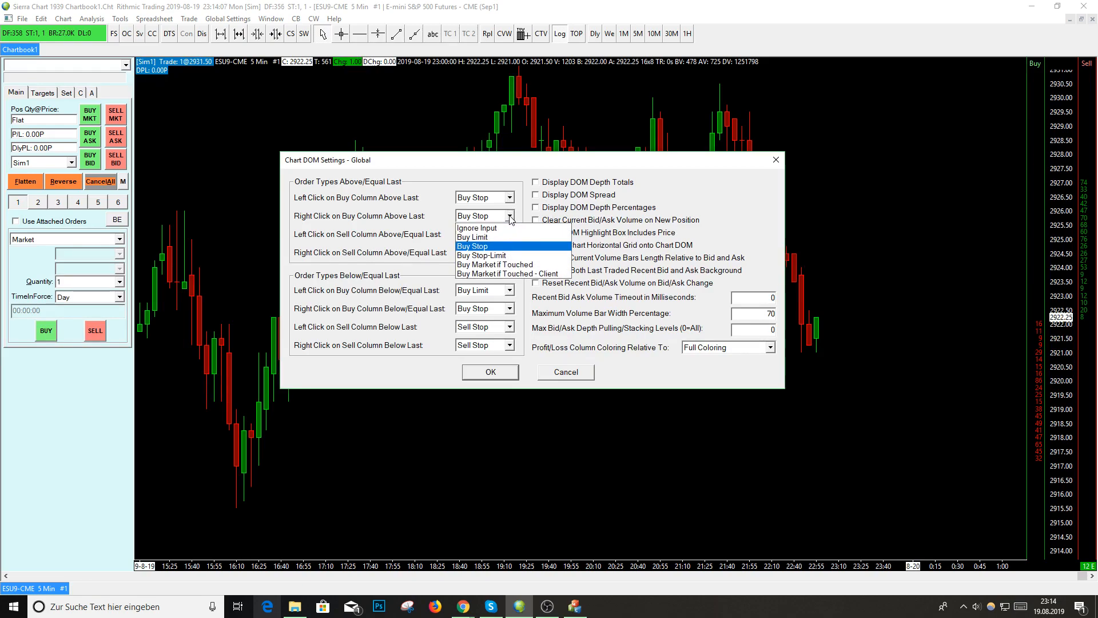
{"action": "mouse_move", "coordinate": [502, 251]}
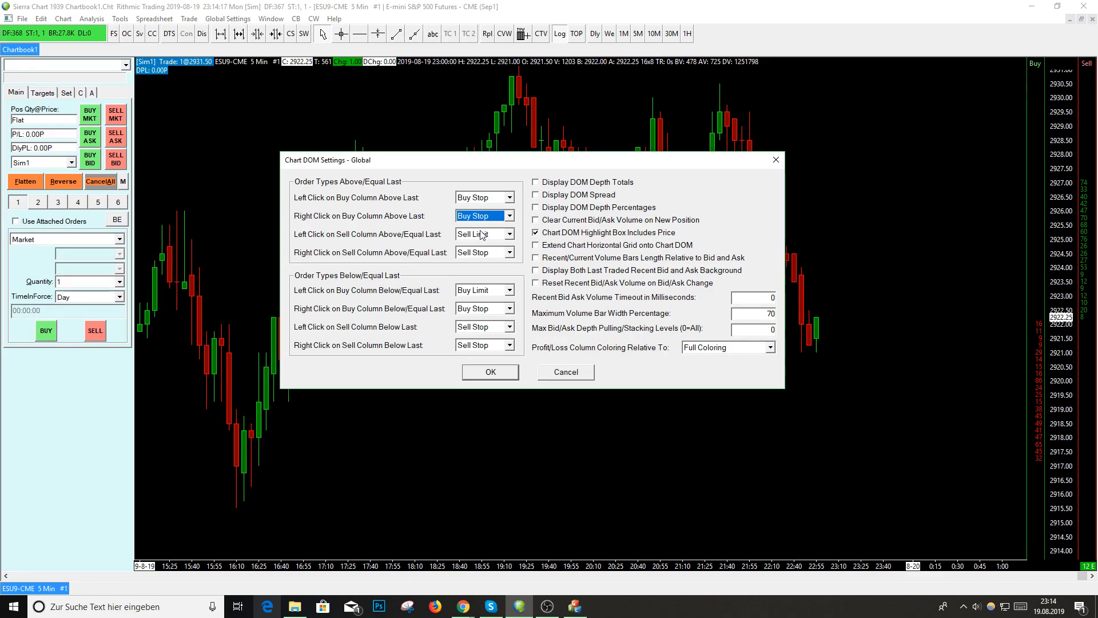
{"action": "mouse_move", "coordinate": [455, 238]}
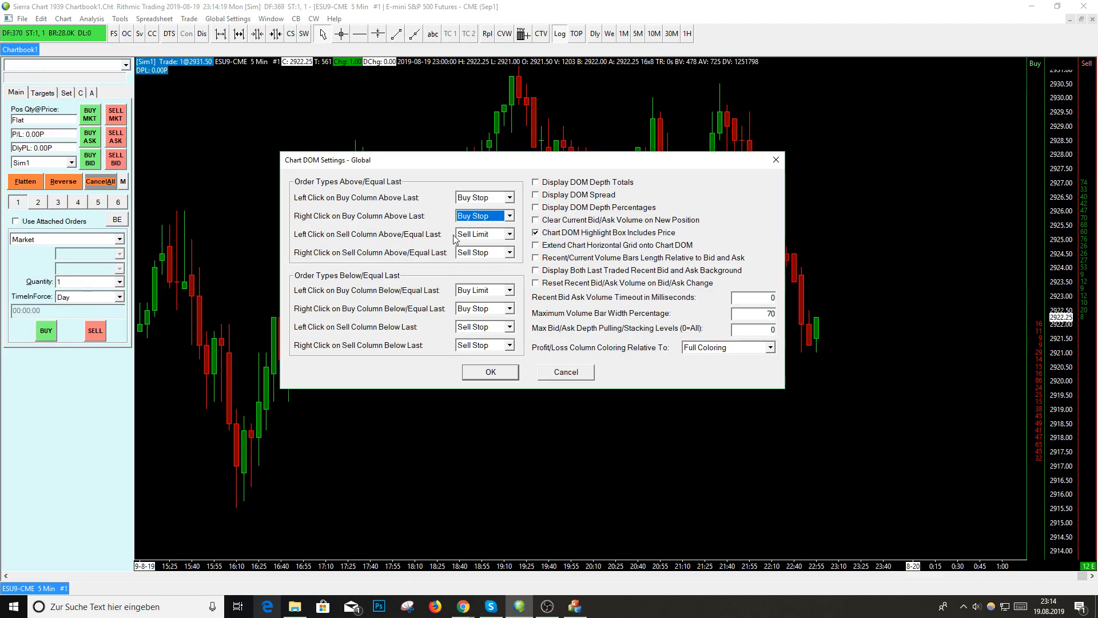
{"action": "mouse_move", "coordinate": [333, 238]}
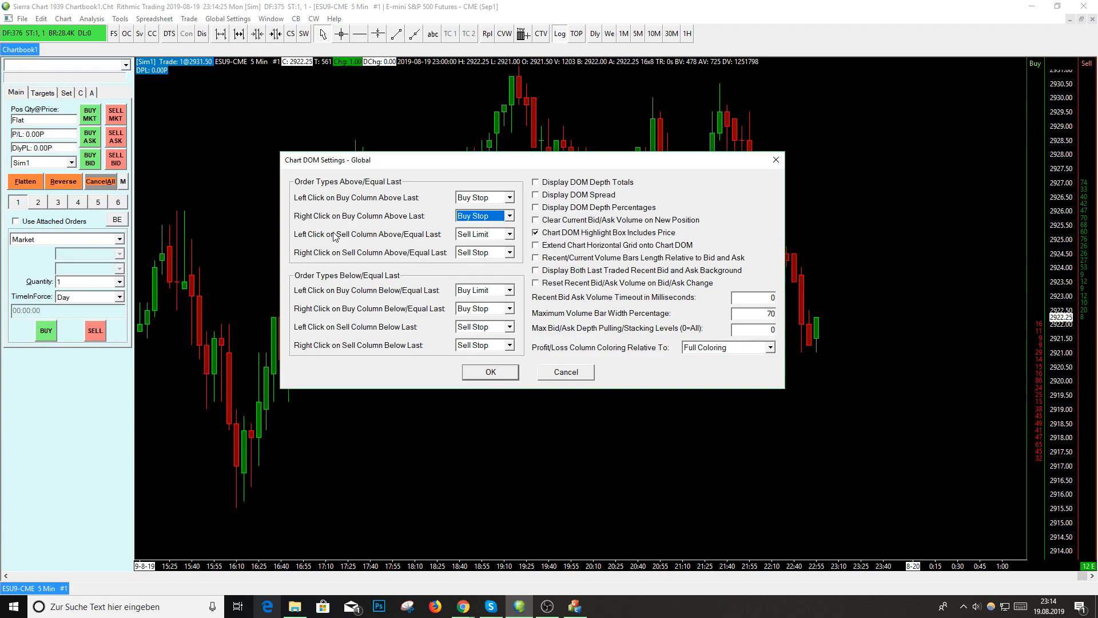
{"action": "mouse_move", "coordinate": [313, 245]}
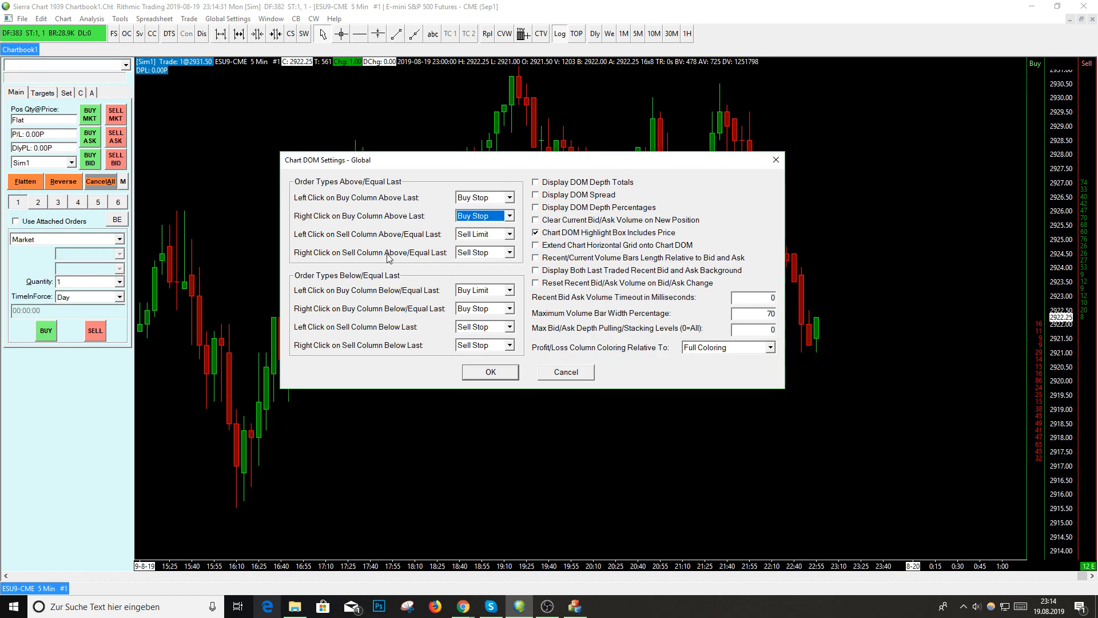
{"action": "mouse_move", "coordinate": [372, 261]}
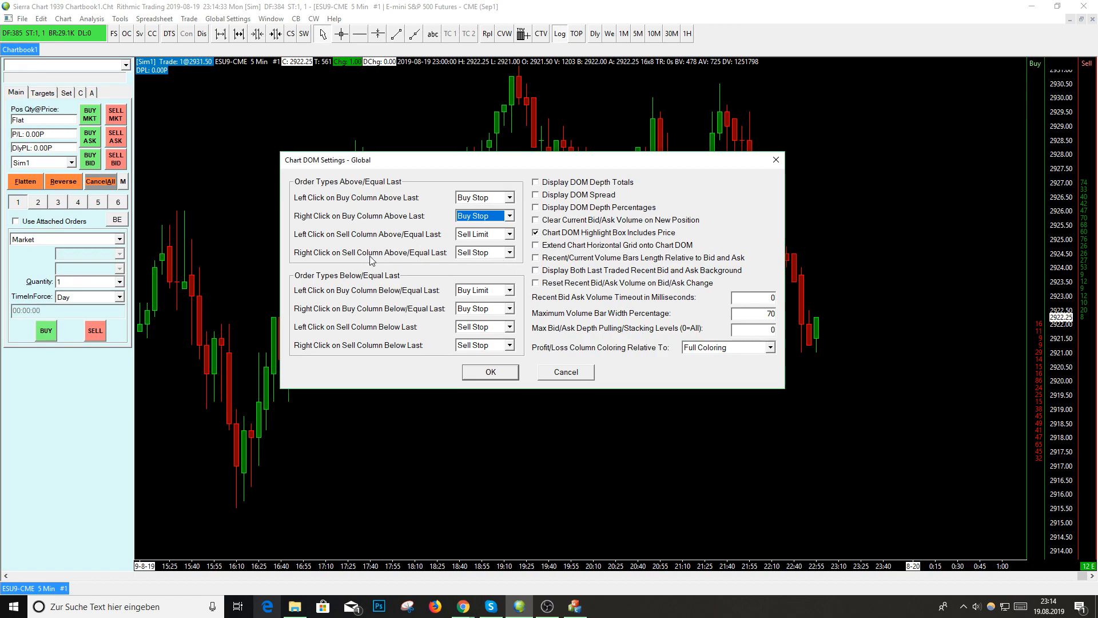
{"action": "mouse_move", "coordinate": [460, 265]}
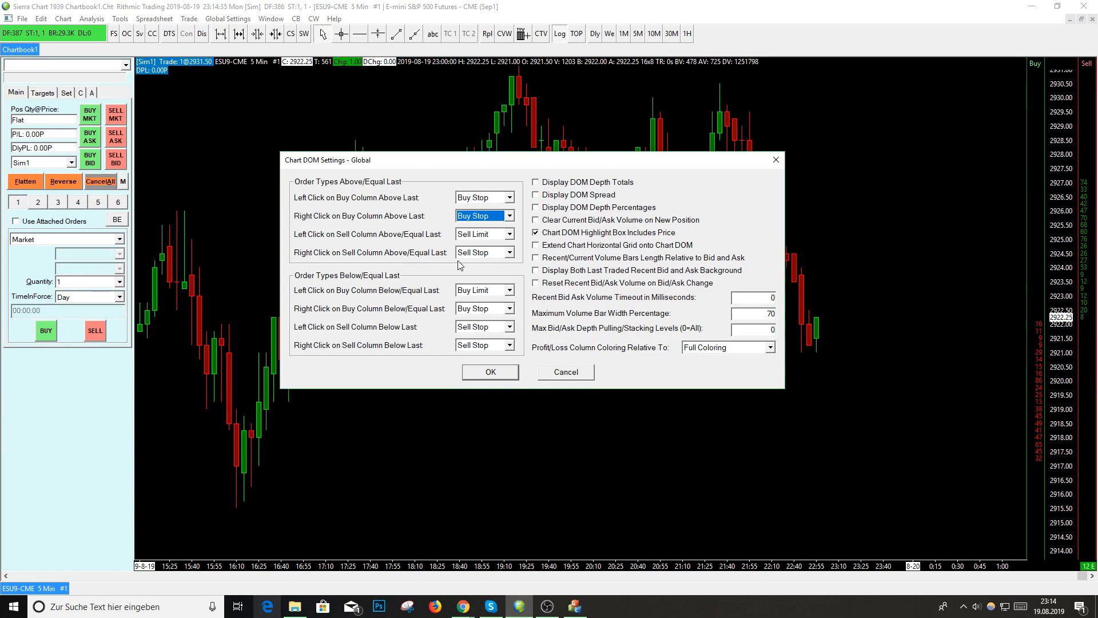
{"action": "mouse_move", "coordinate": [1088, 384]}
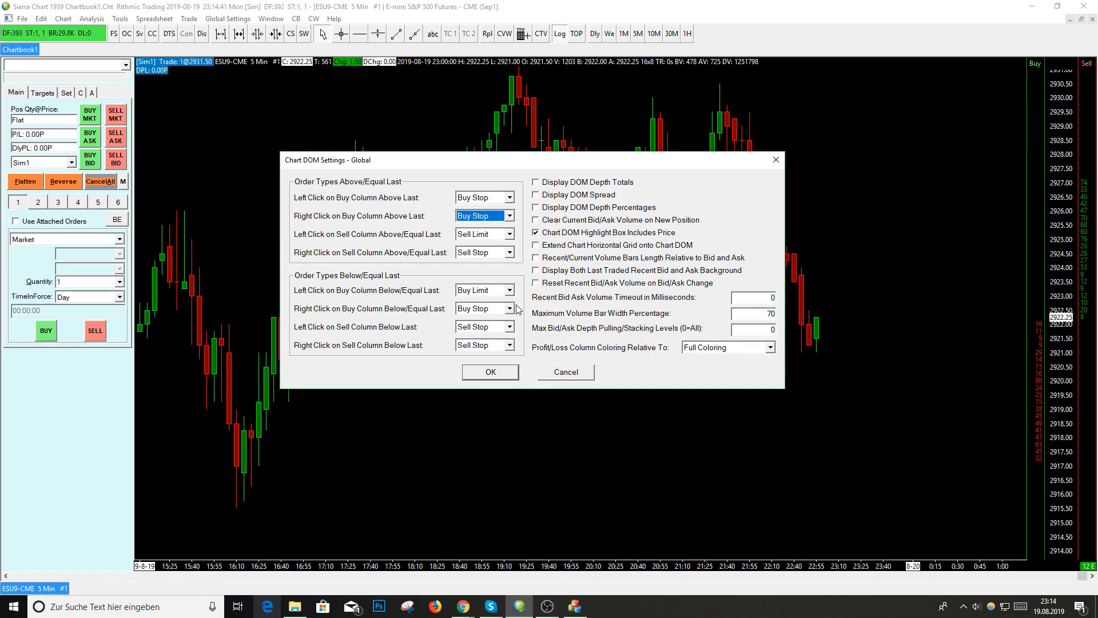
{"action": "mouse_move", "coordinate": [458, 281]}
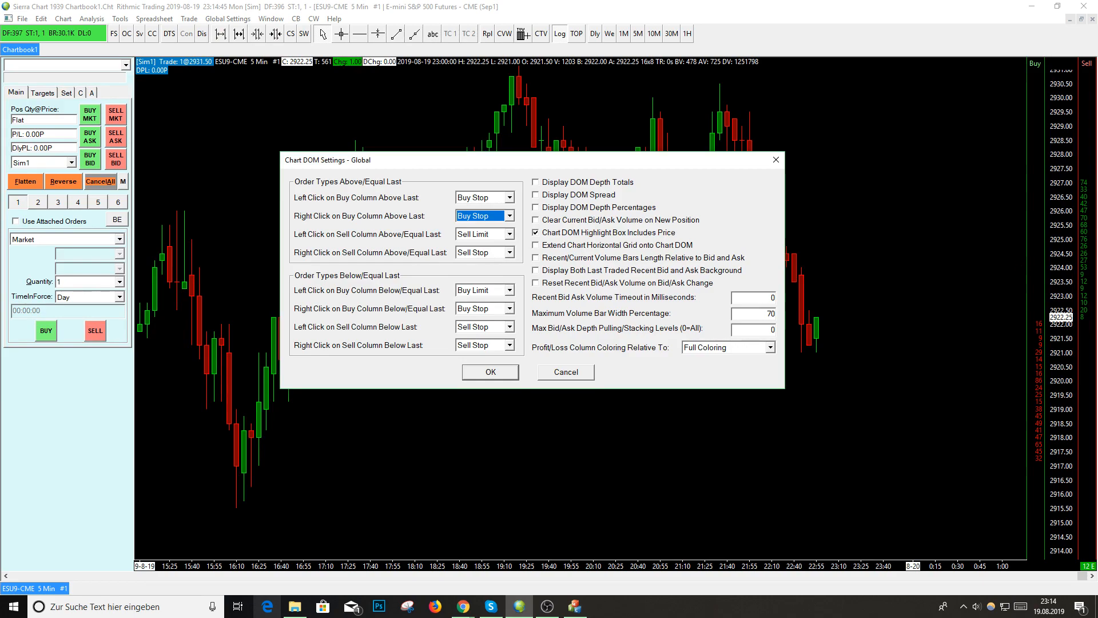
{"action": "left_click", "coordinate": [507, 252]}
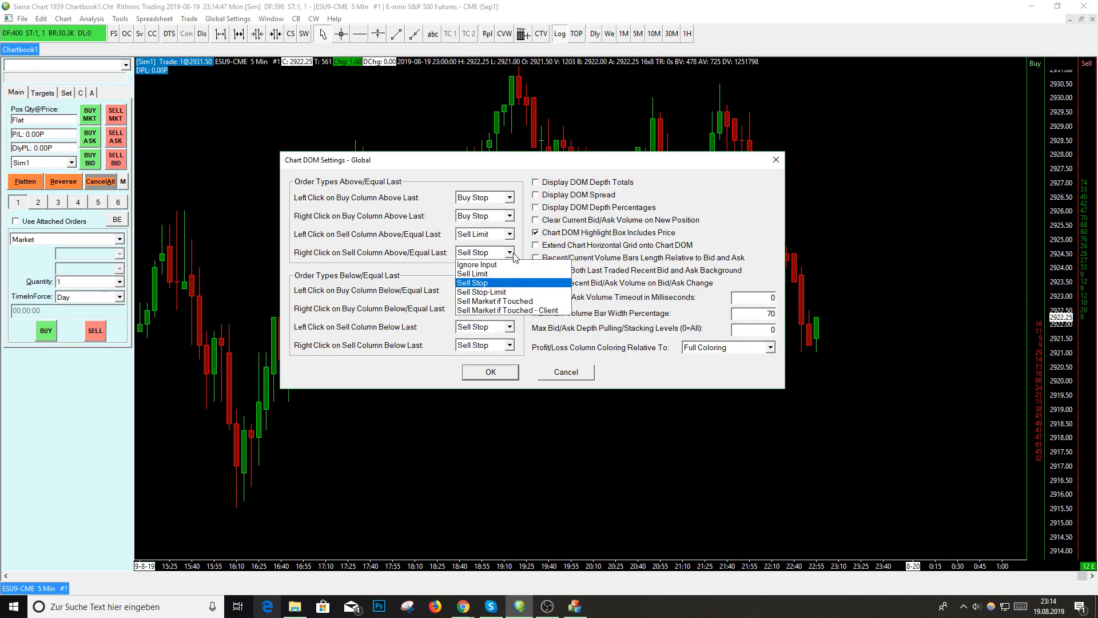
{"action": "left_click", "coordinate": [471, 281]}
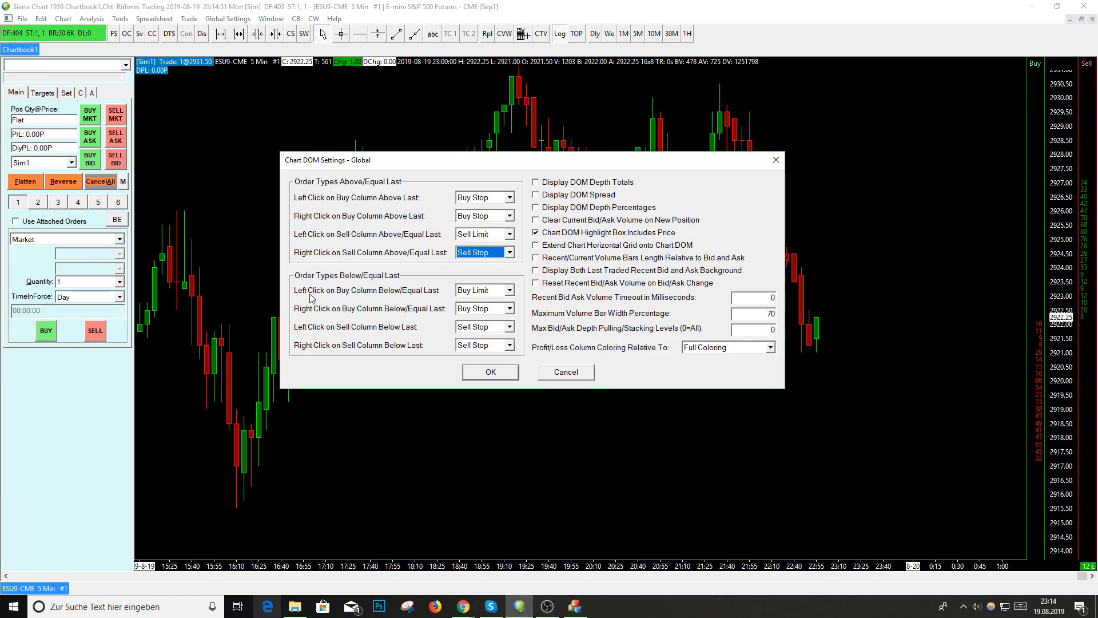
{"action": "mouse_move", "coordinate": [481, 331]}
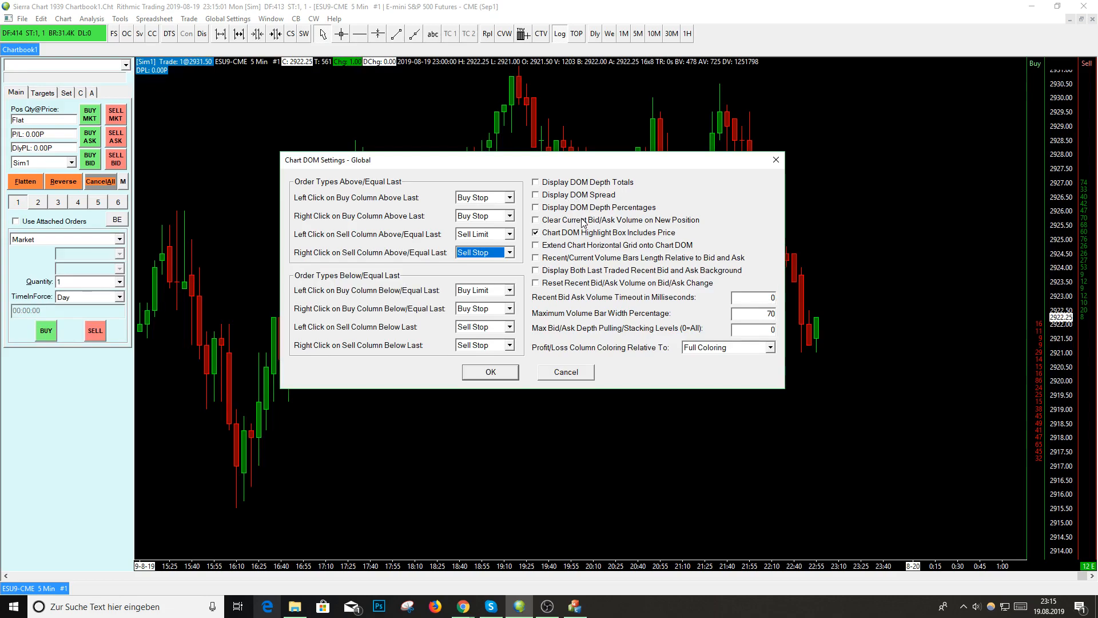
{"action": "mouse_move", "coordinate": [671, 230]}
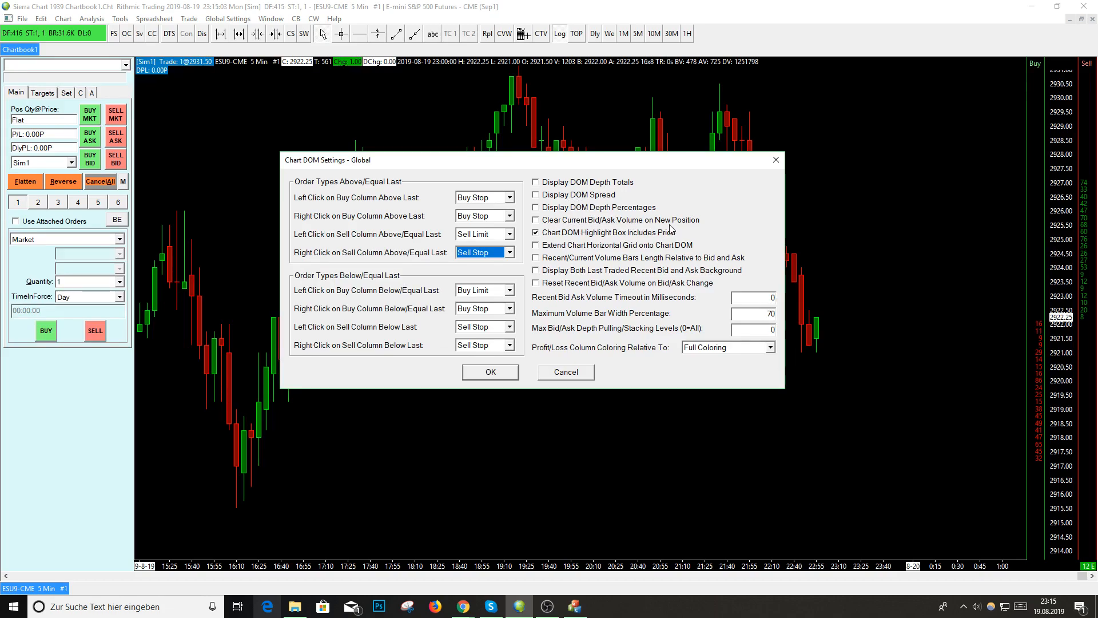
{"action": "mouse_move", "coordinate": [690, 229]}
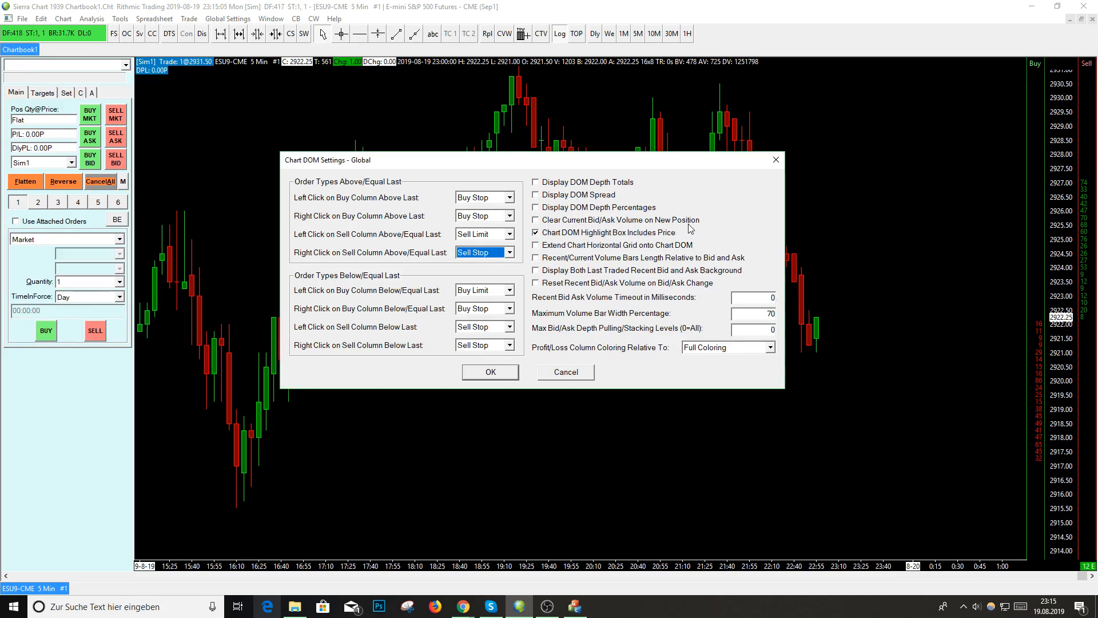
{"action": "mouse_move", "coordinate": [564, 332]}
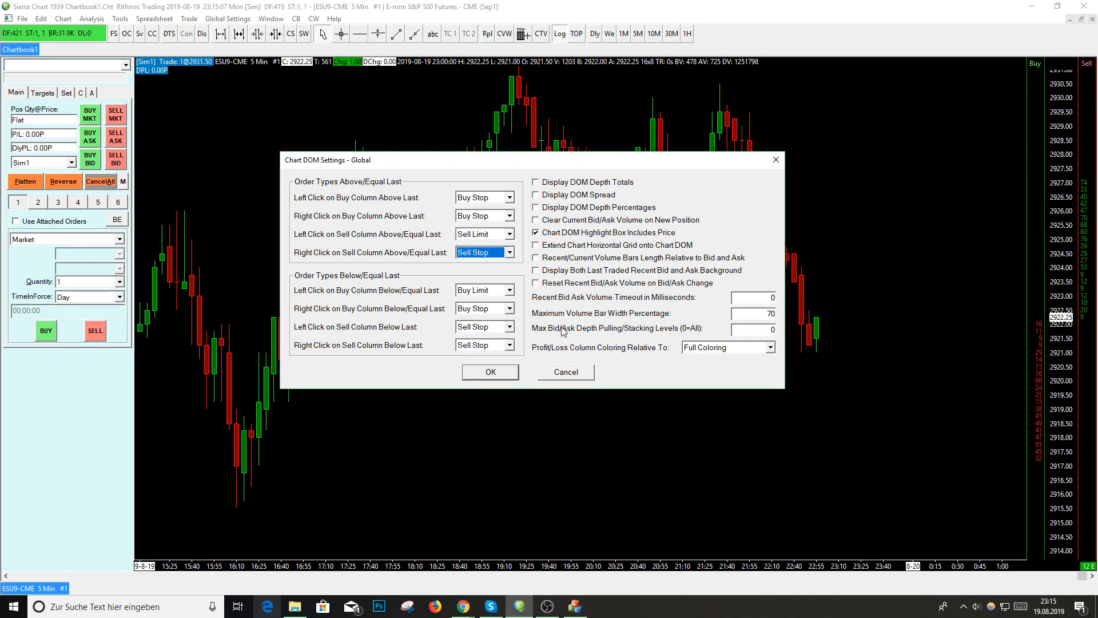
{"action": "mouse_move", "coordinate": [569, 203]}
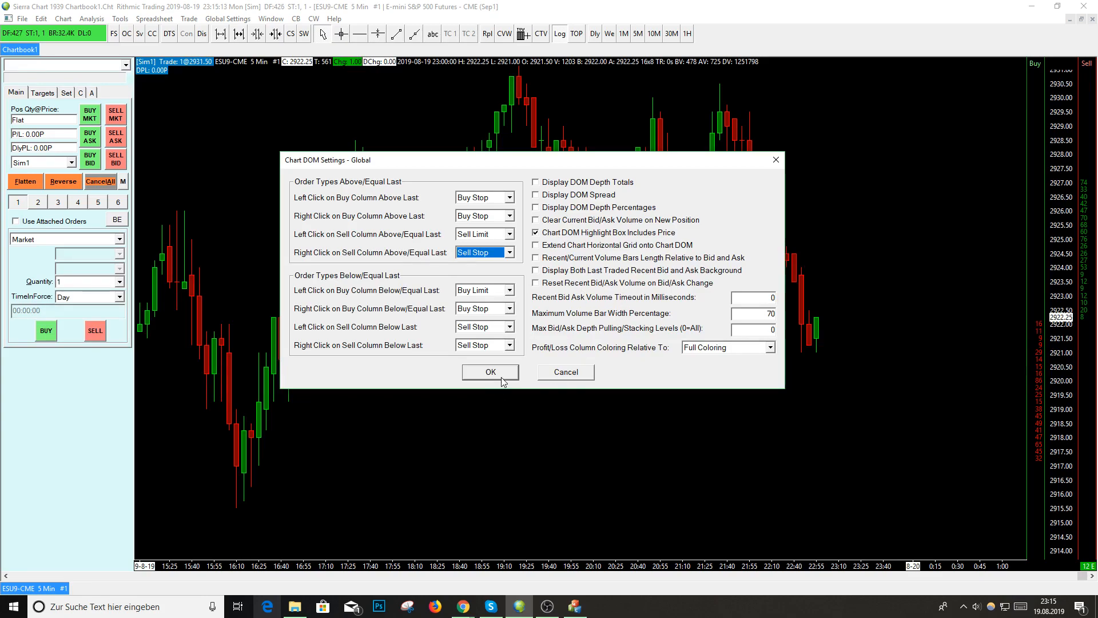
- Apply the DOM settings, test a buy stop at 2924.50 and decline the Confirm Order dialog with Nein
{"action": "left_click", "coordinate": [489, 371]}
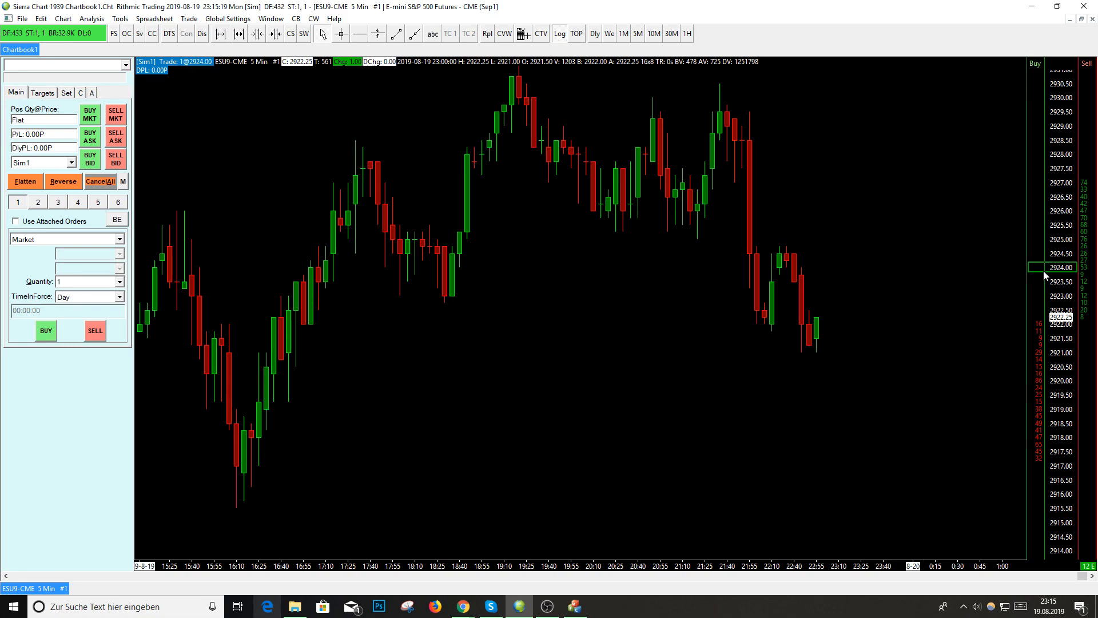
{"action": "left_click", "coordinate": [1052, 267]}
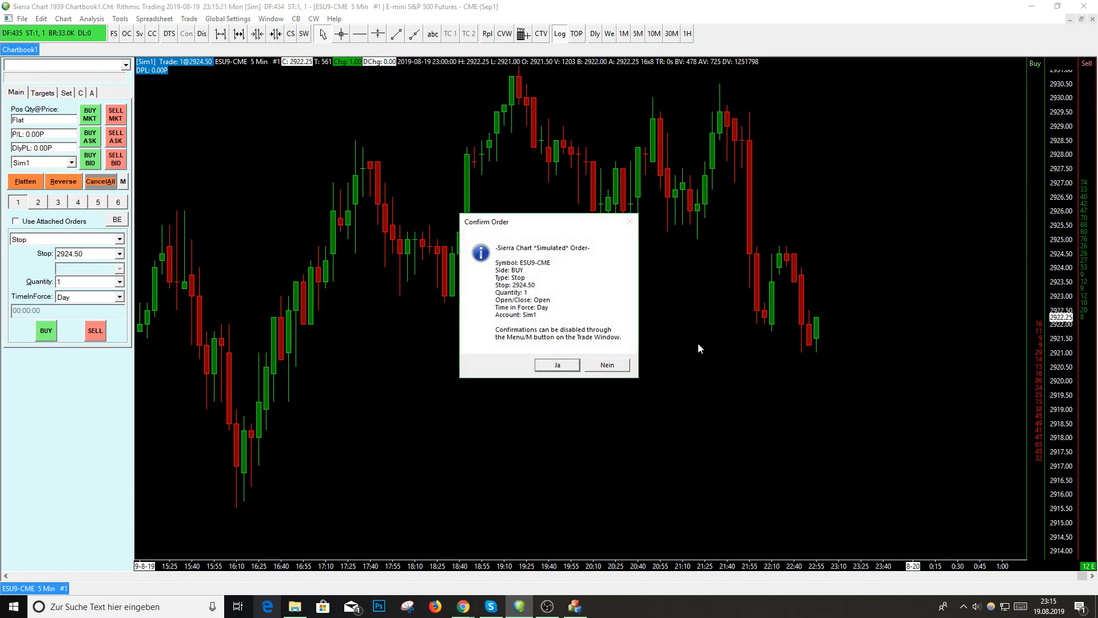
{"action": "mouse_move", "coordinate": [515, 258]}
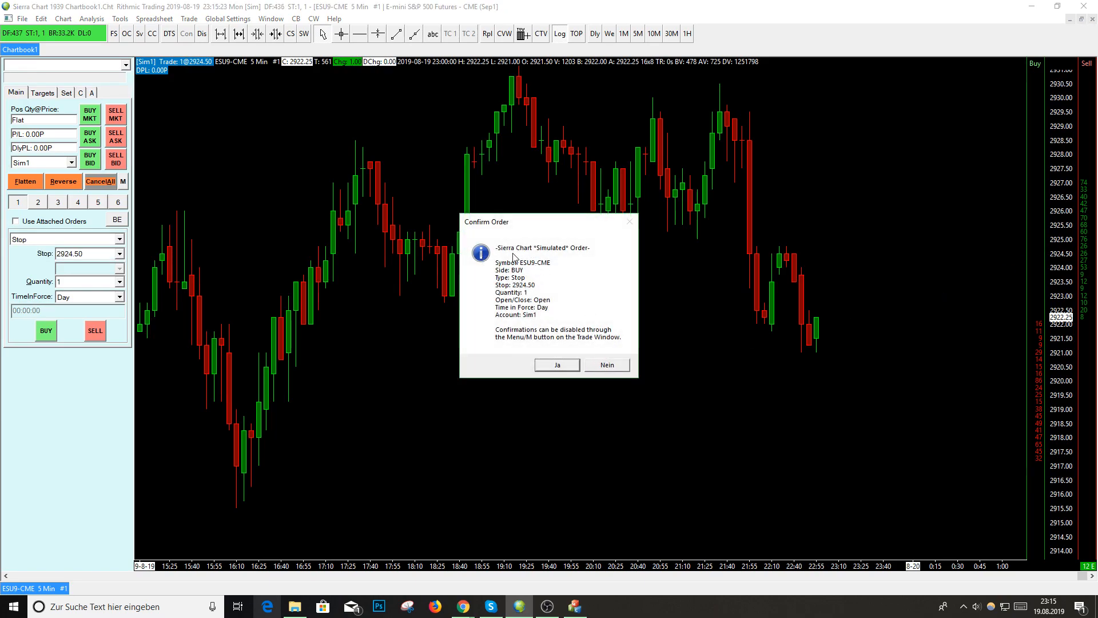
{"action": "mouse_move", "coordinate": [546, 228]}
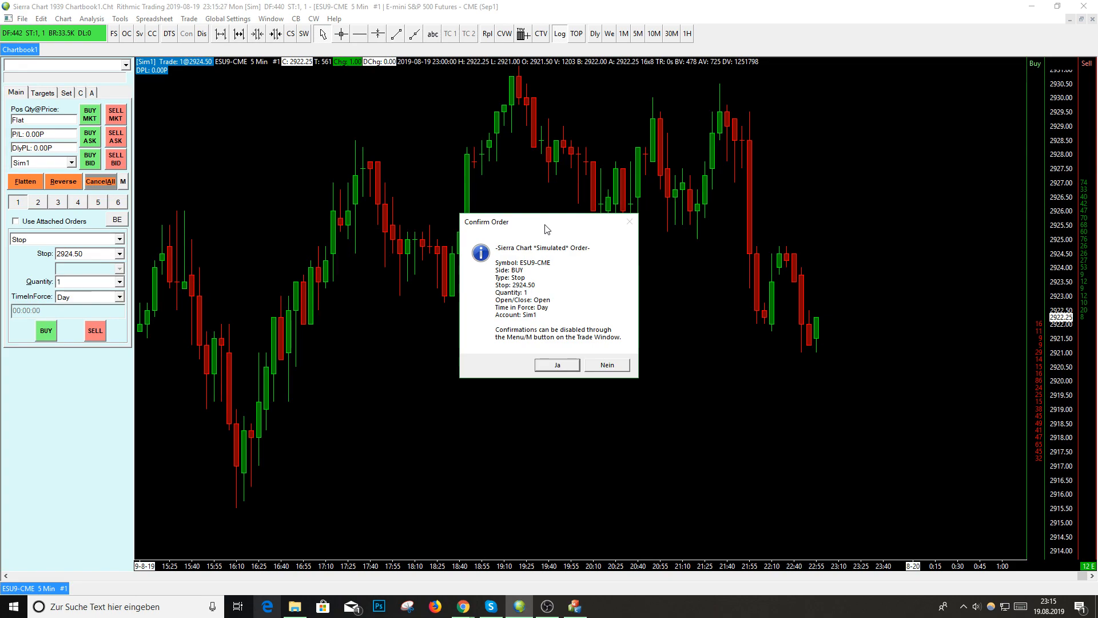
{"action": "mouse_move", "coordinate": [630, 229]}
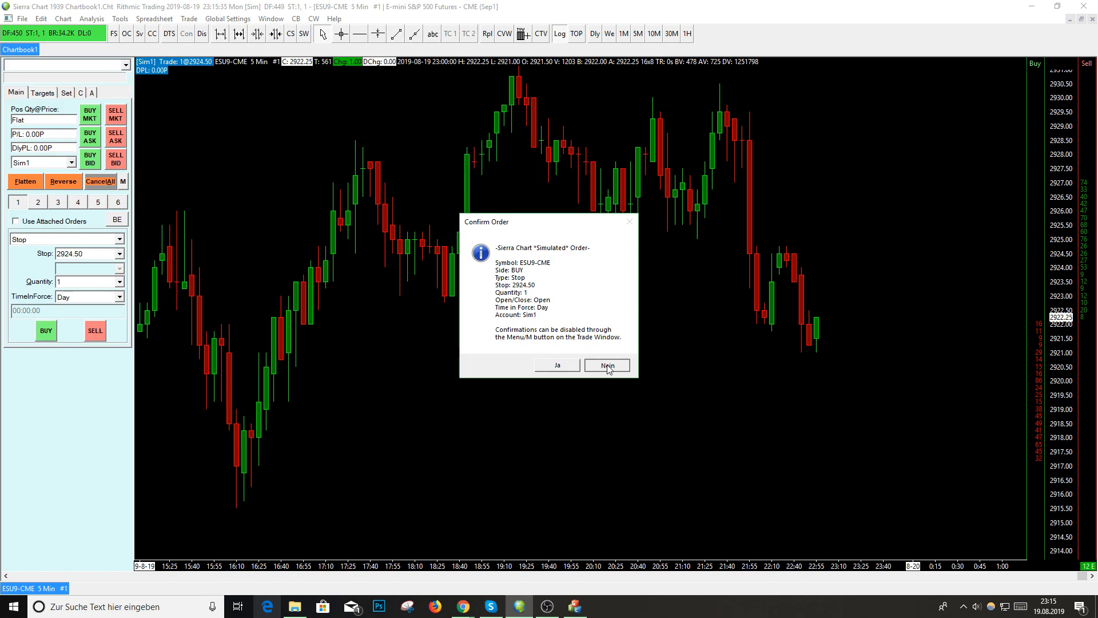
{"action": "left_click", "coordinate": [605, 365]}
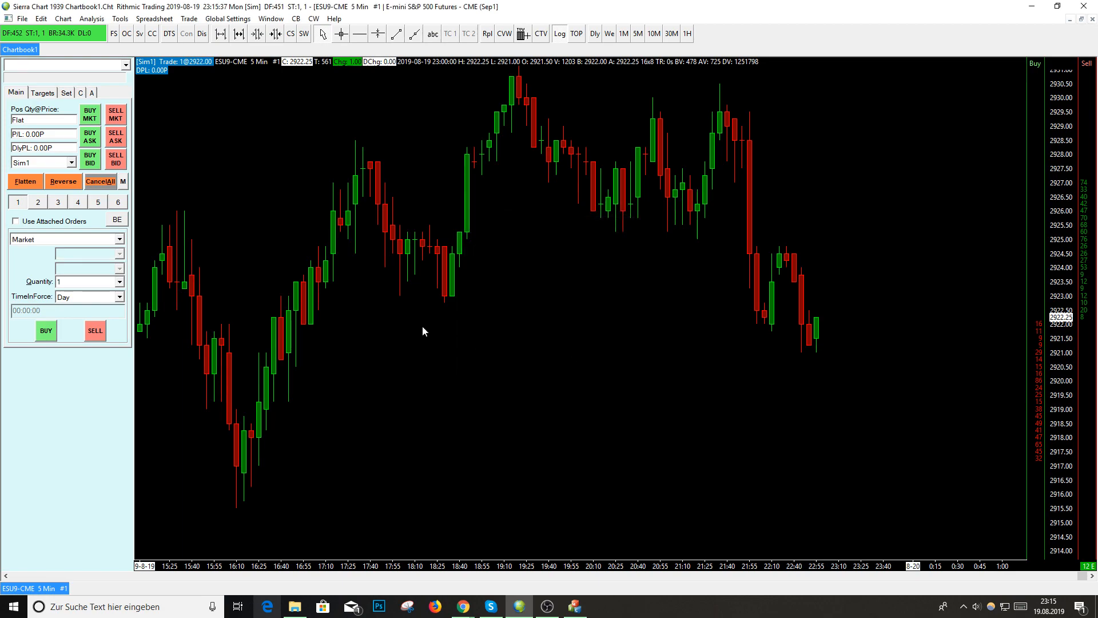
{"action": "mouse_move", "coordinate": [599, 328]}
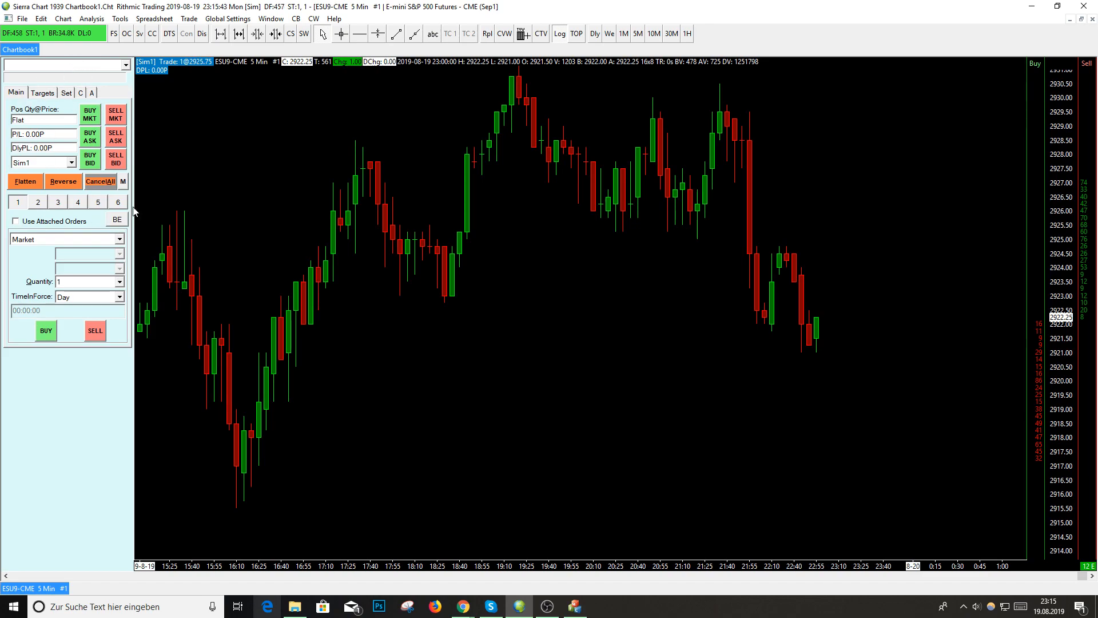
- Bring up the Trade Window's M menu with its Confirmations submenu for new orders and cancels
{"action": "left_click", "coordinate": [123, 180]}
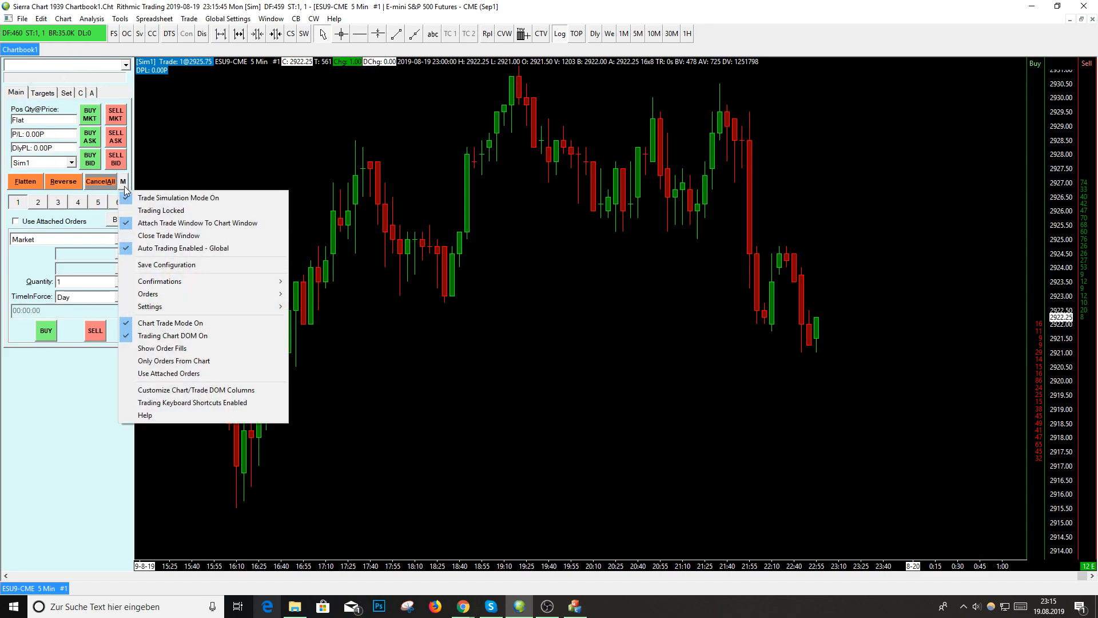
{"action": "mouse_move", "coordinate": [159, 281]}
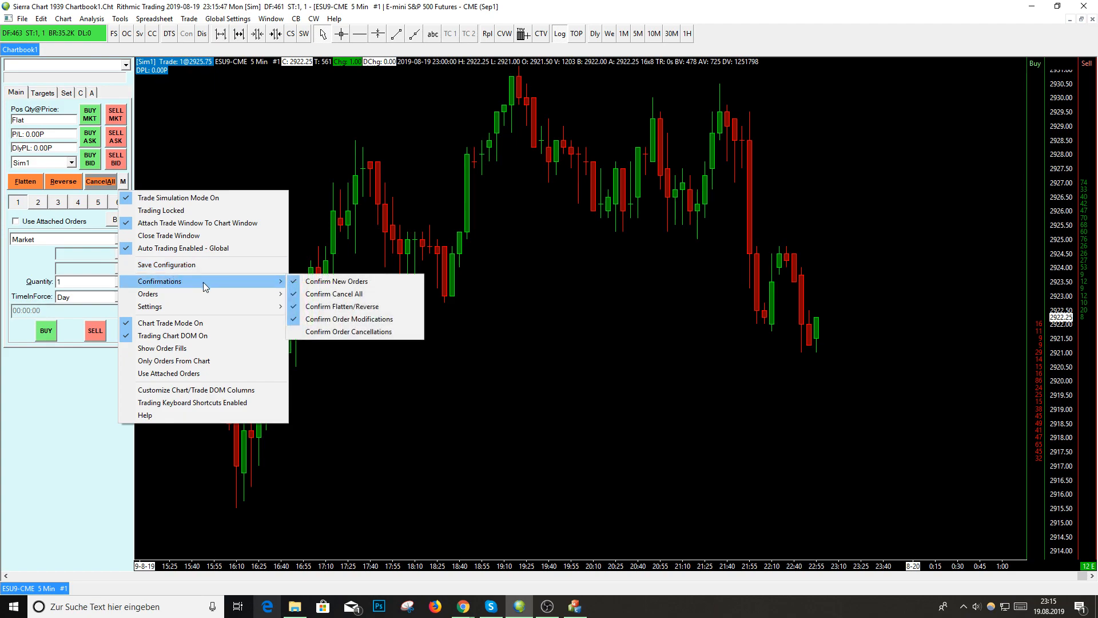
{"action": "mouse_move", "coordinate": [336, 281]}
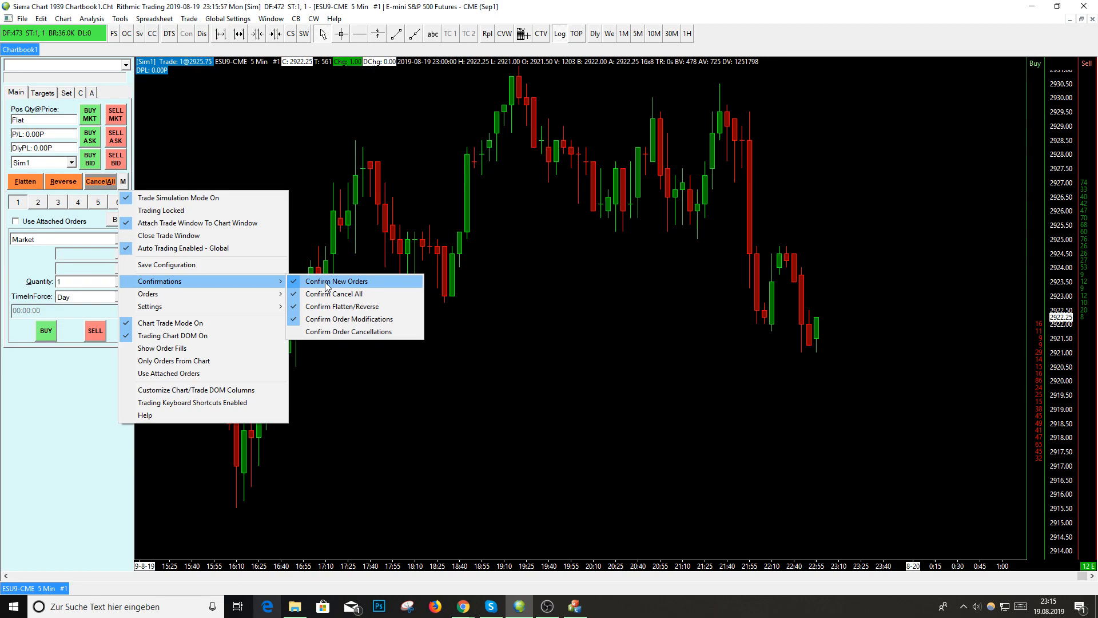
{"action": "mouse_move", "coordinate": [1037, 247]}
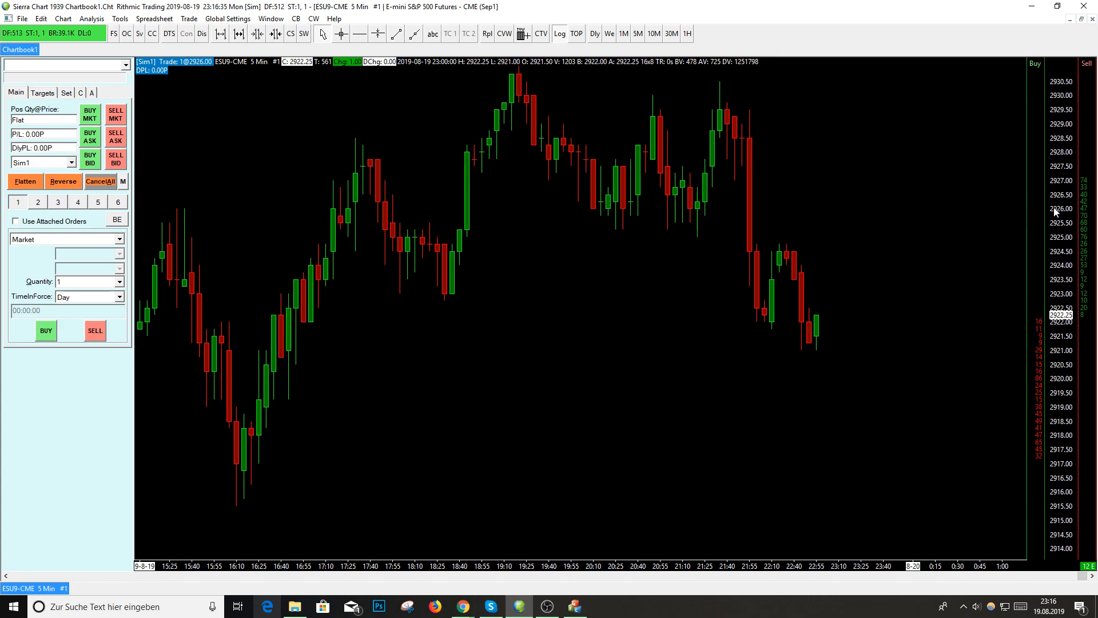
{"action": "mouse_move", "coordinate": [963, 515]}
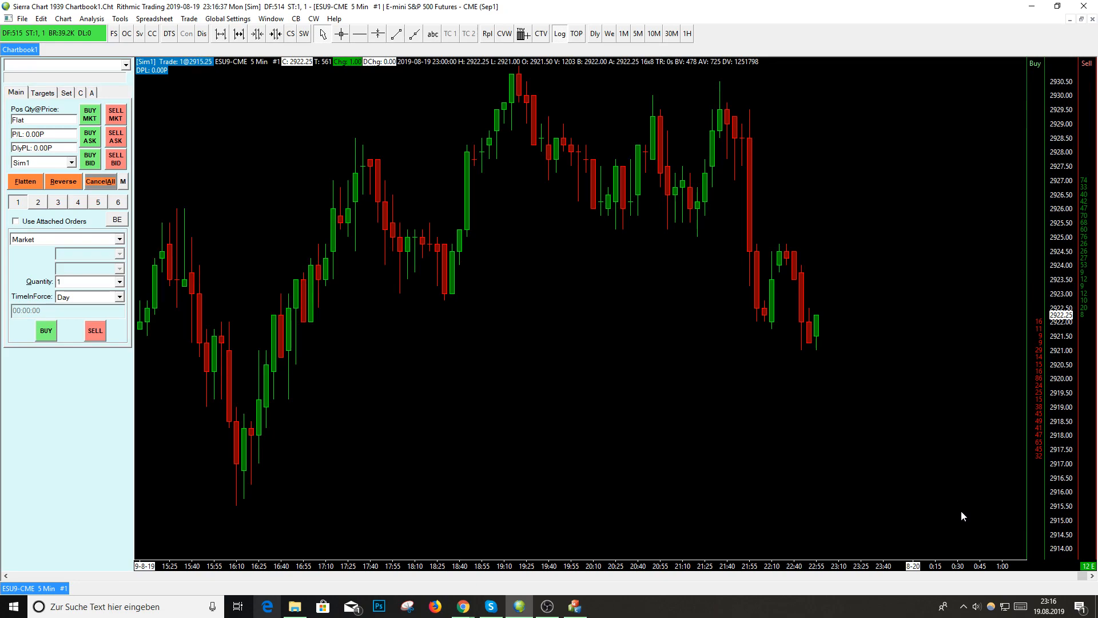